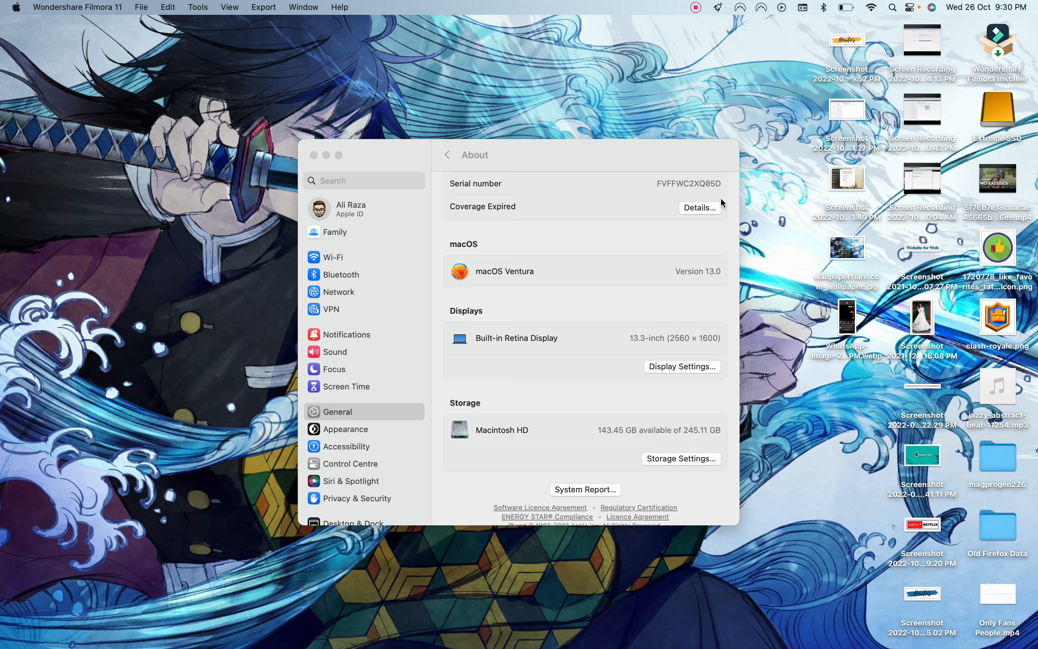
pyautogui.moveTo(583, 170)
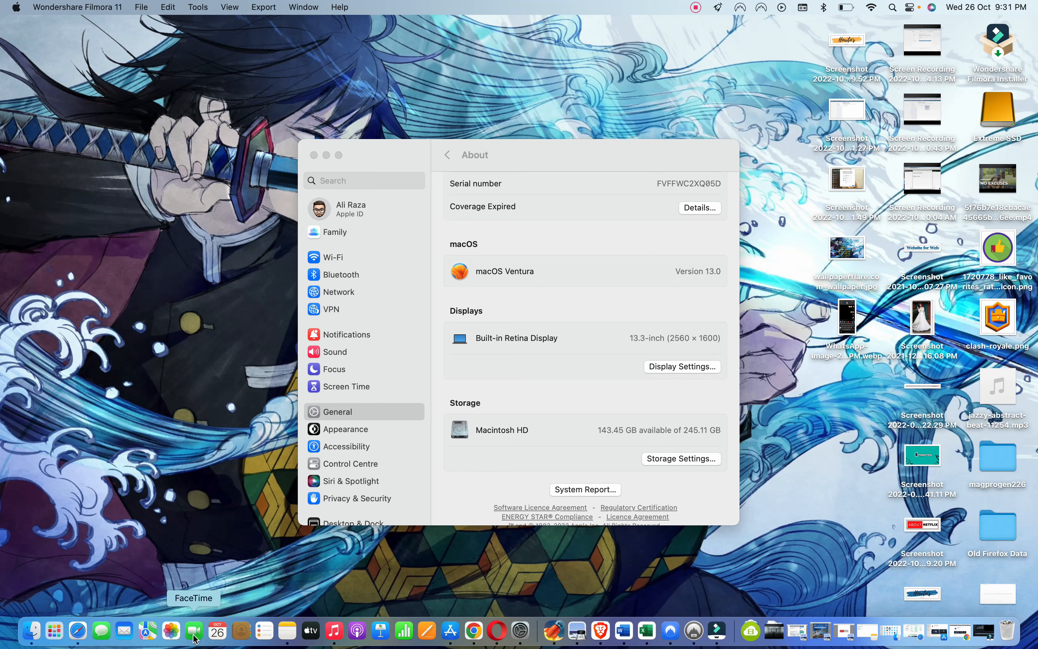
# Step: Launch FaceTime and review the Video menu's camera and microphone sources, including the iPhone (Ace)
pyautogui.click(194, 630)
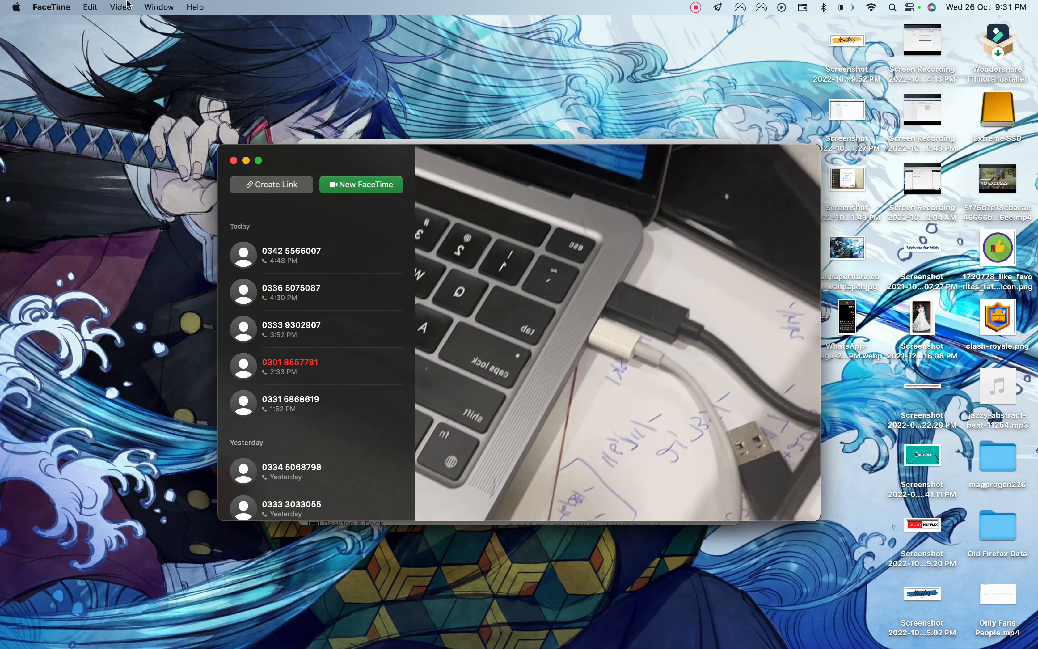
pyautogui.click(119, 8)
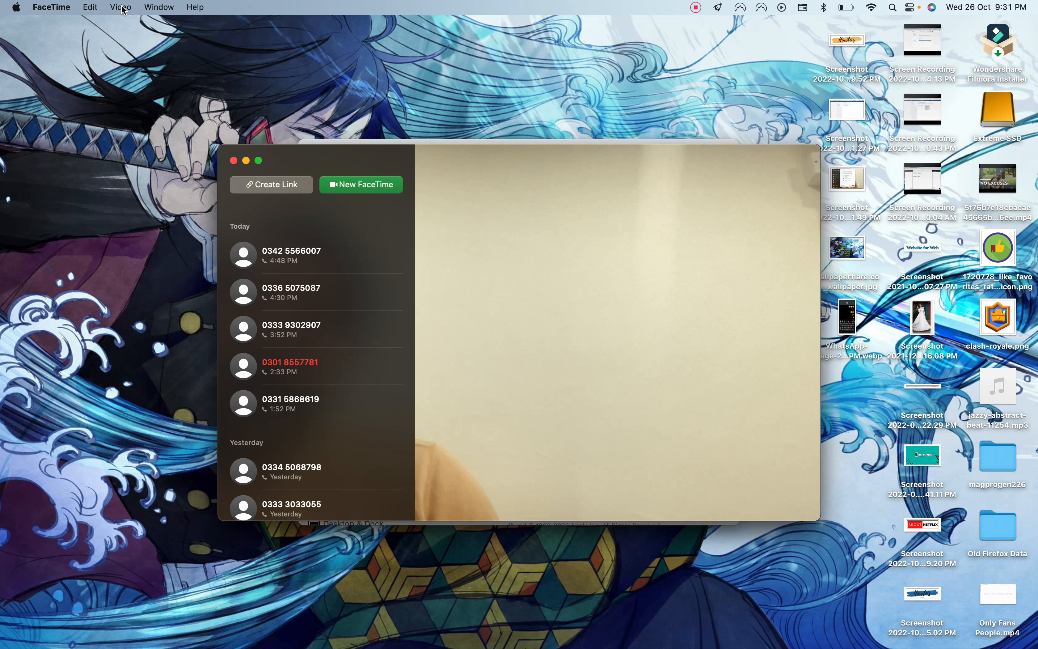
pyautogui.click(120, 8)
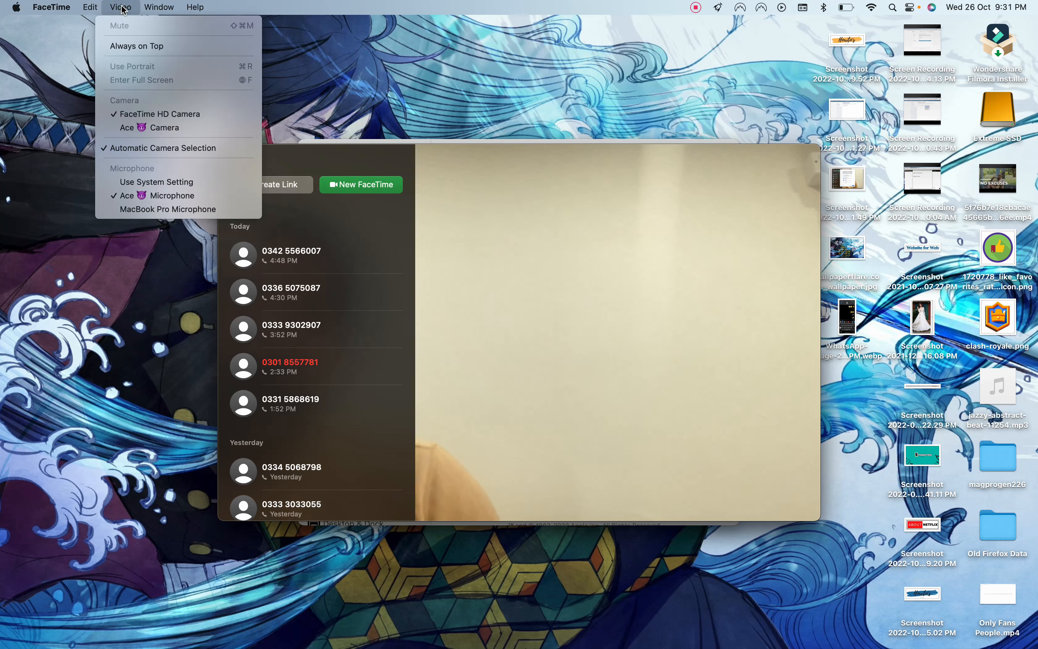
pyautogui.moveTo(152, 127)
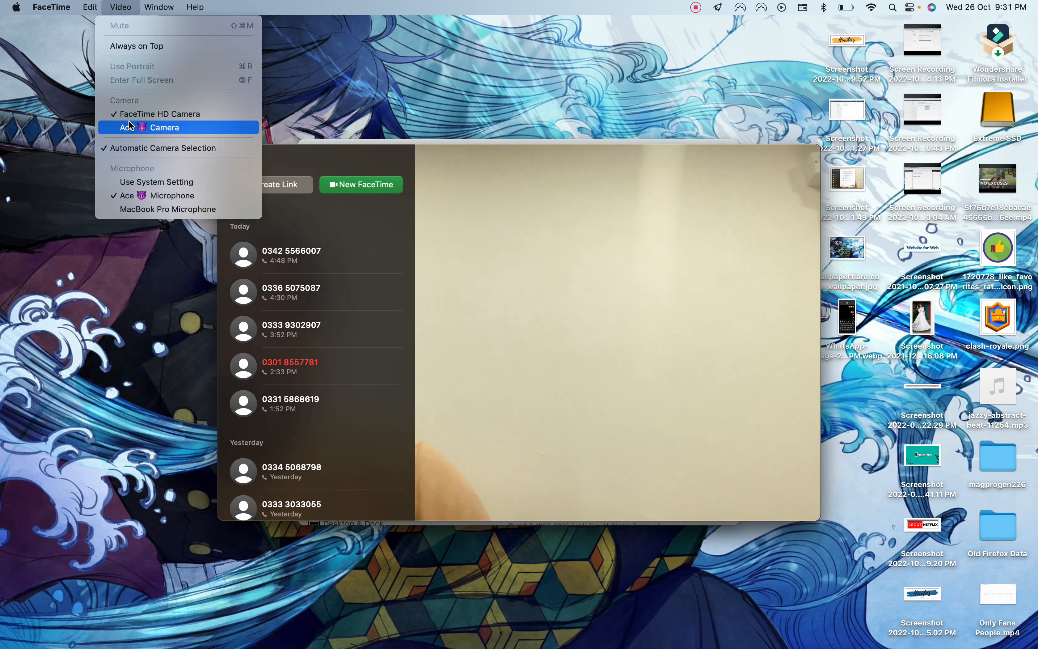
pyautogui.moveTo(126, 165)
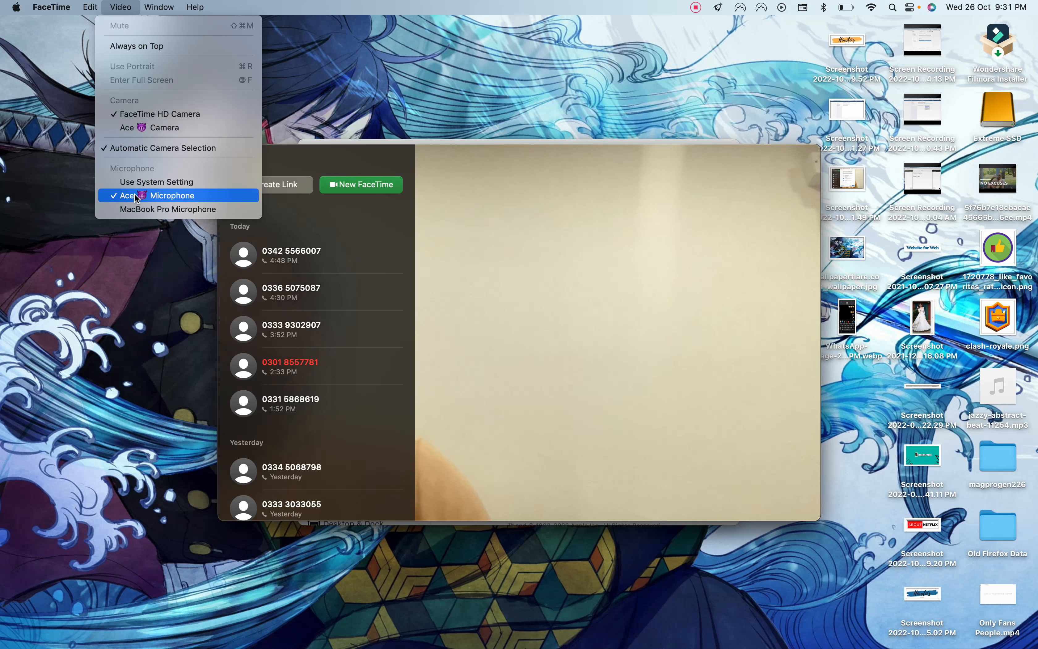
pyautogui.moveTo(157, 182)
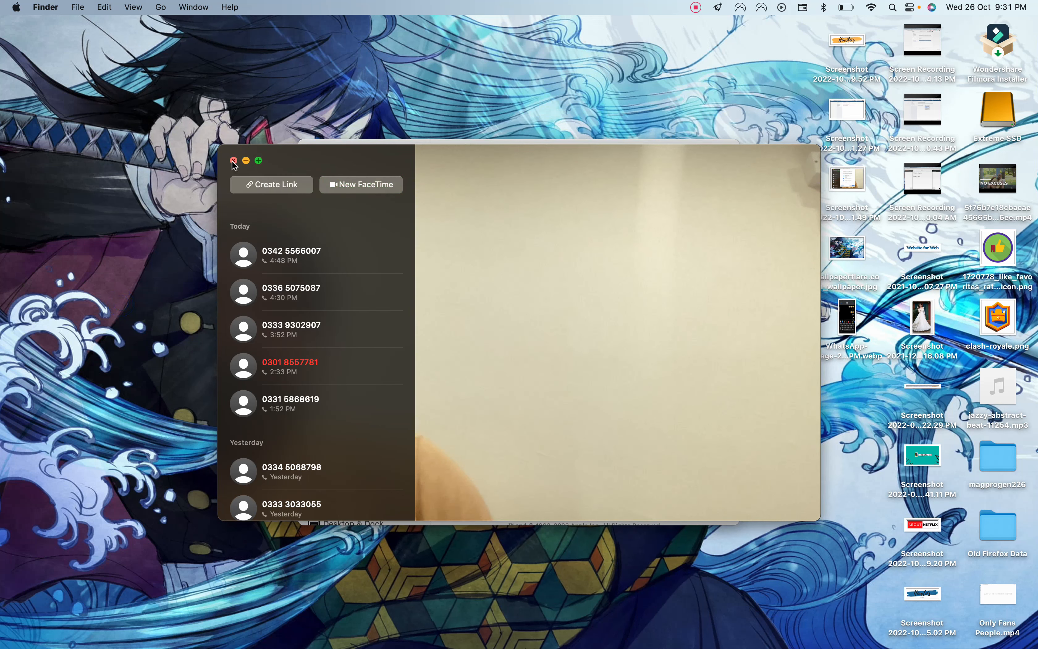
# Step: Close FaceTime and tour Clock's Alarm and World Clock tabs, ending on the Stopwatch with one lap
pyautogui.click(233, 160)
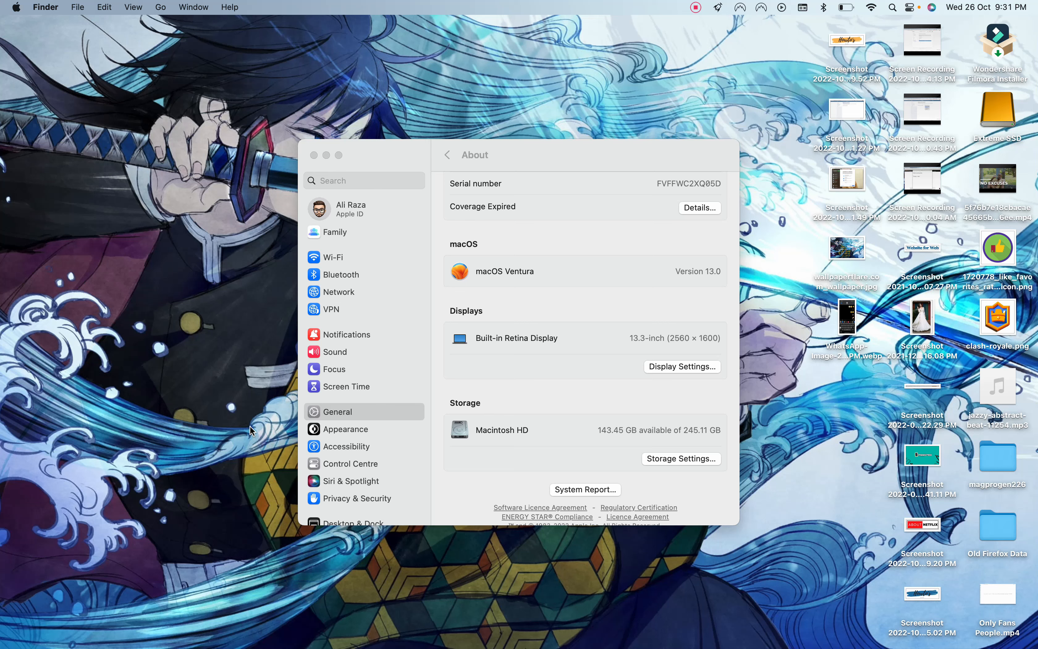
pyautogui.moveTo(750, 631)
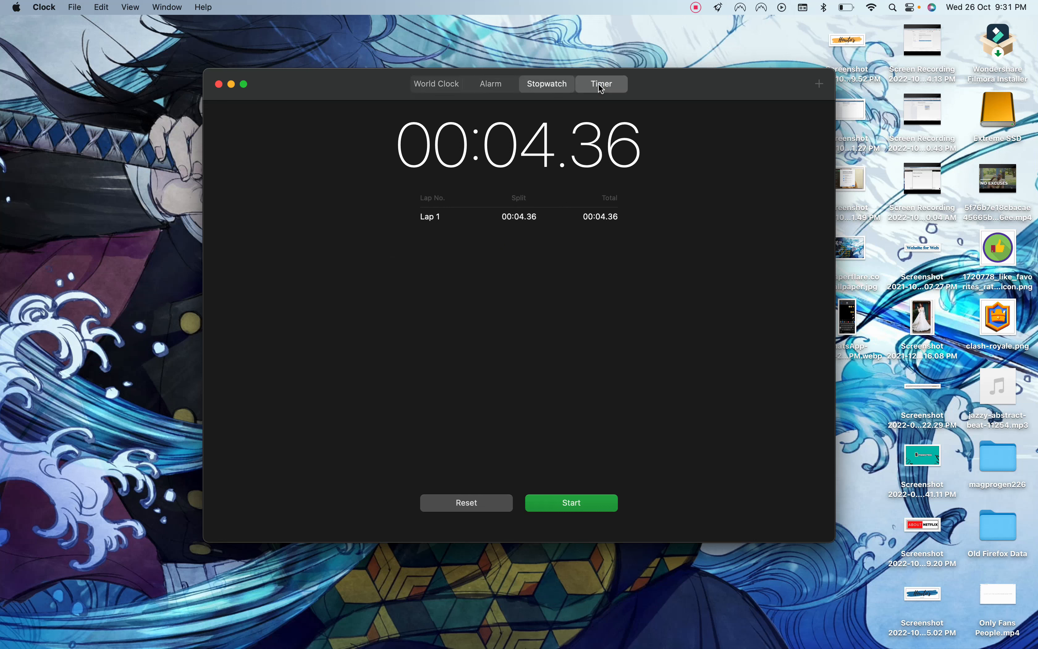
pyautogui.click(490, 83)
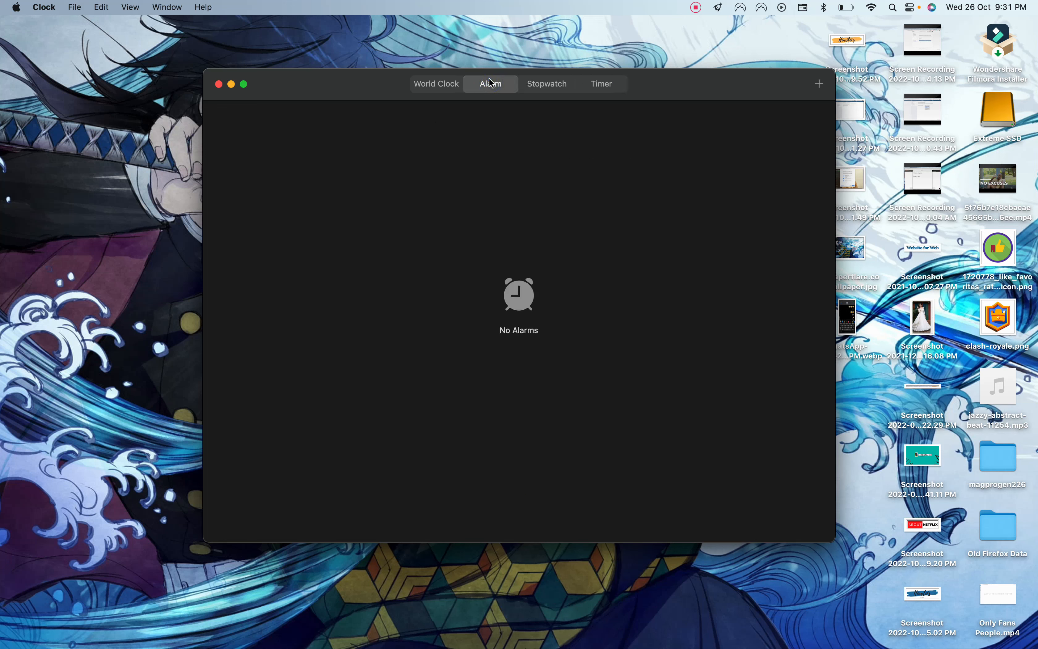
pyautogui.click(436, 84)
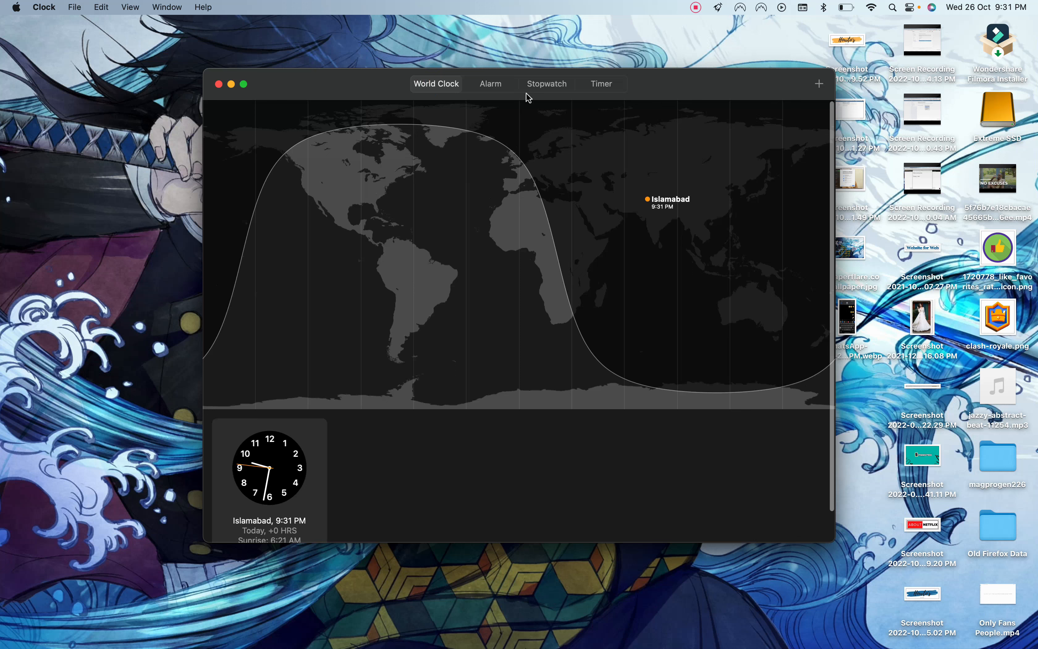
pyautogui.click(547, 83)
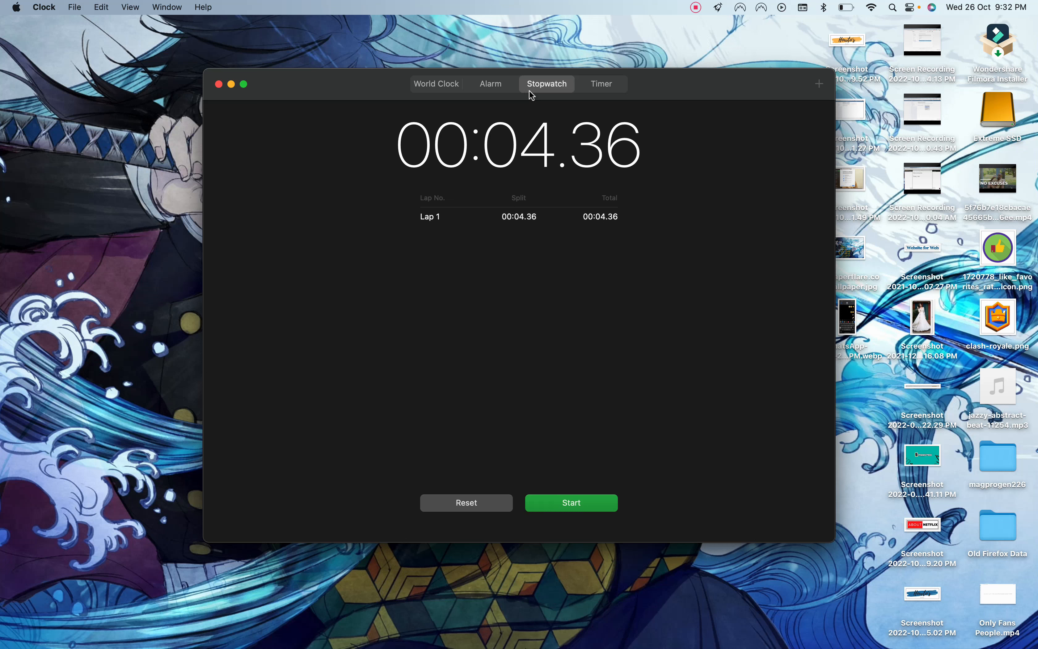
pyautogui.moveTo(233, 112)
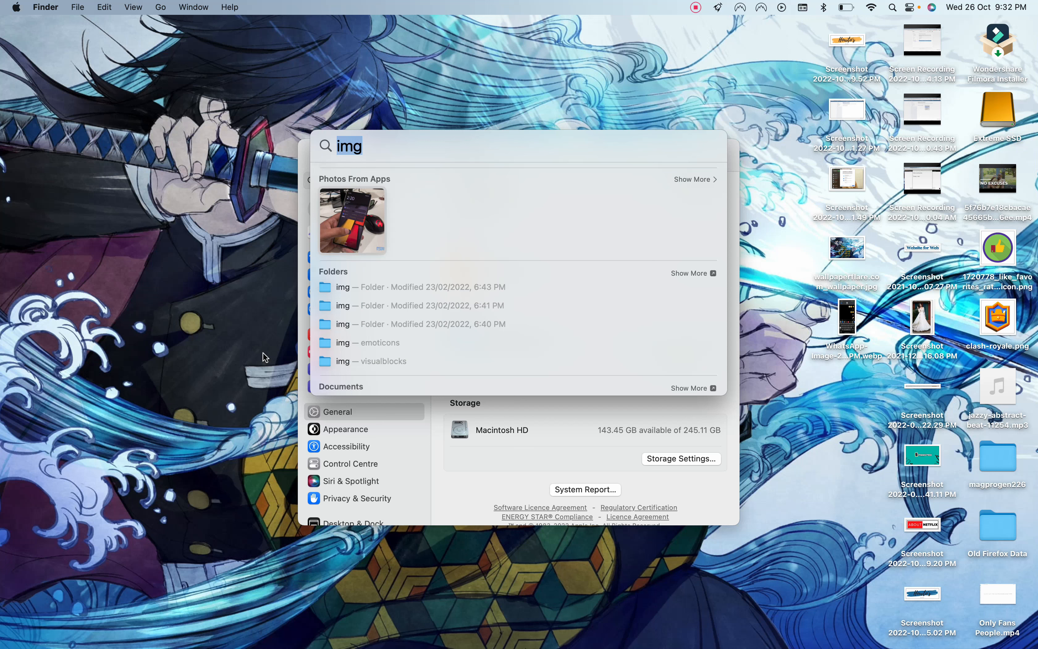
pyautogui.moveTo(362, 226)
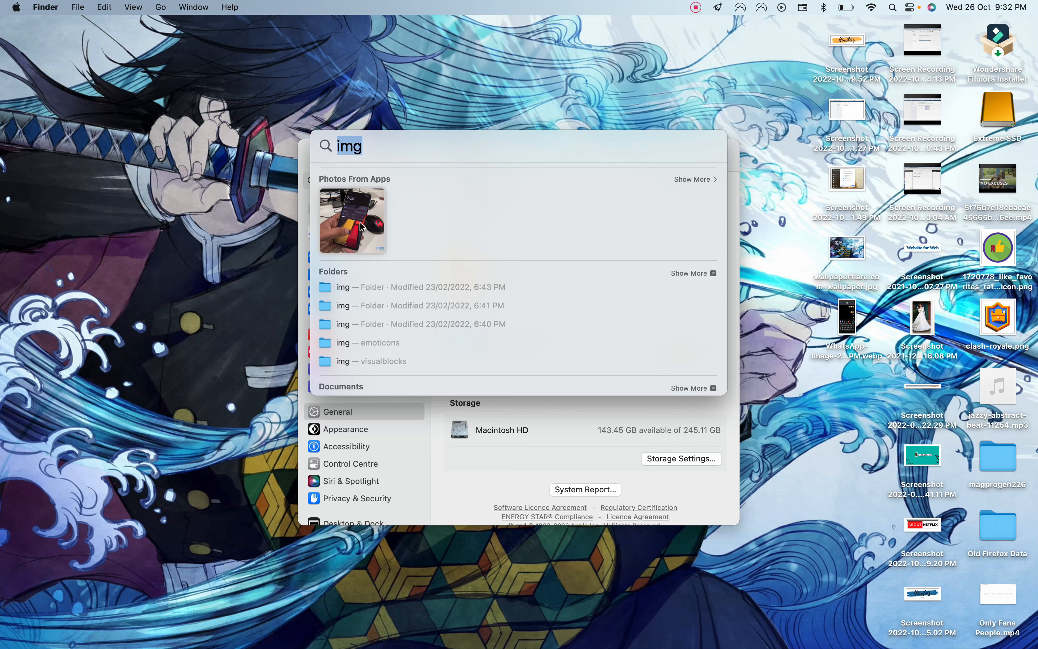
pyautogui.moveTo(288, 233)
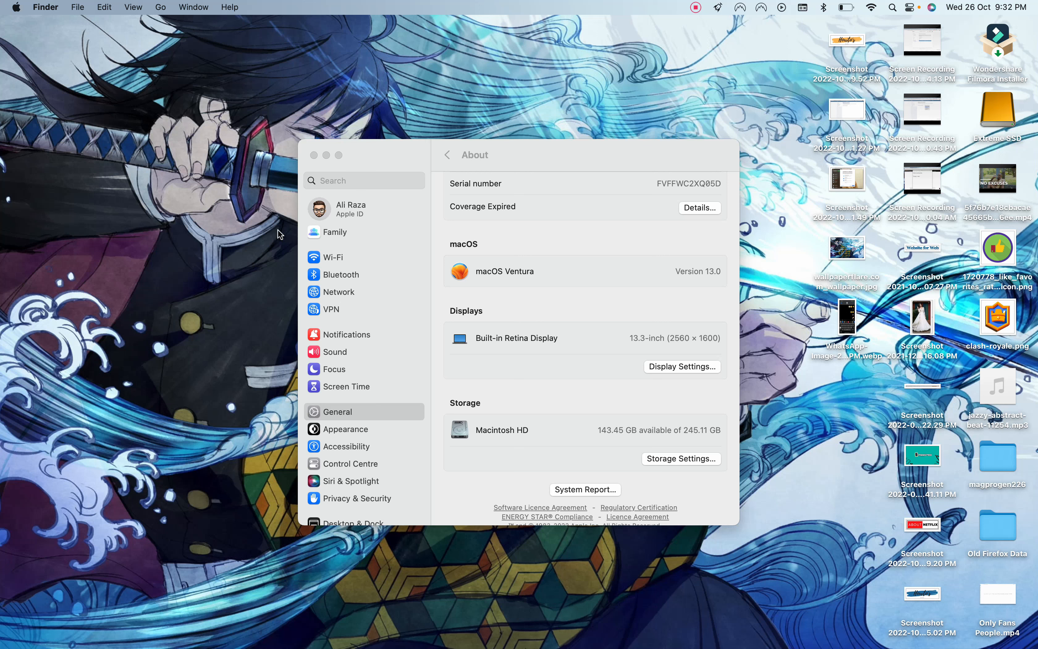
pyautogui.moveTo(105, 635)
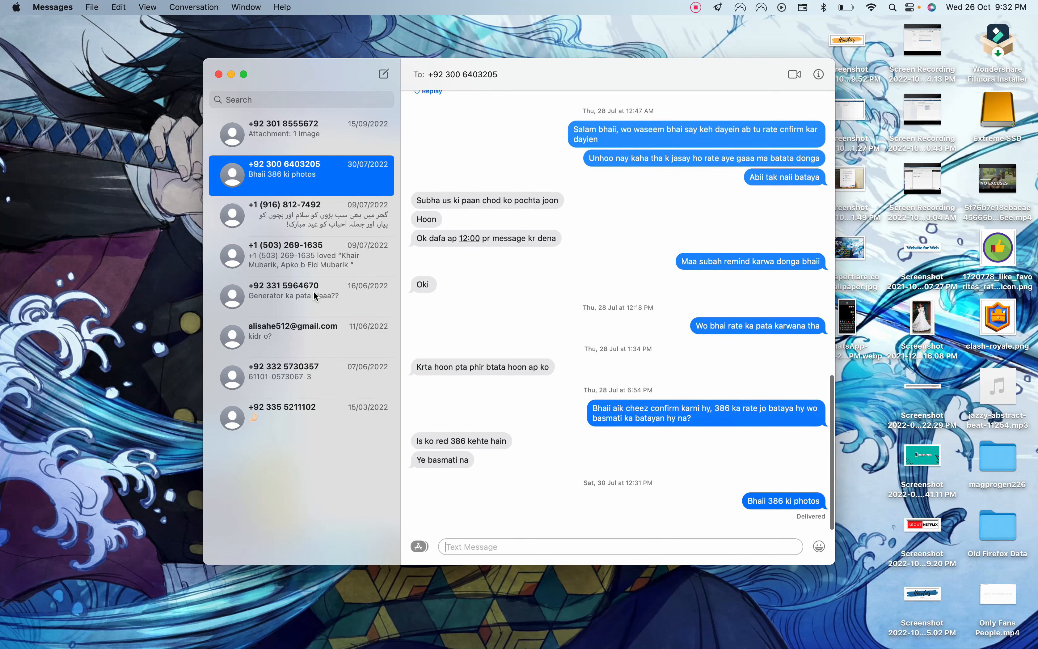
# Step: Edit the sent message in the recent conversation and confirm it with the checkmark
pyautogui.click(282, 132)
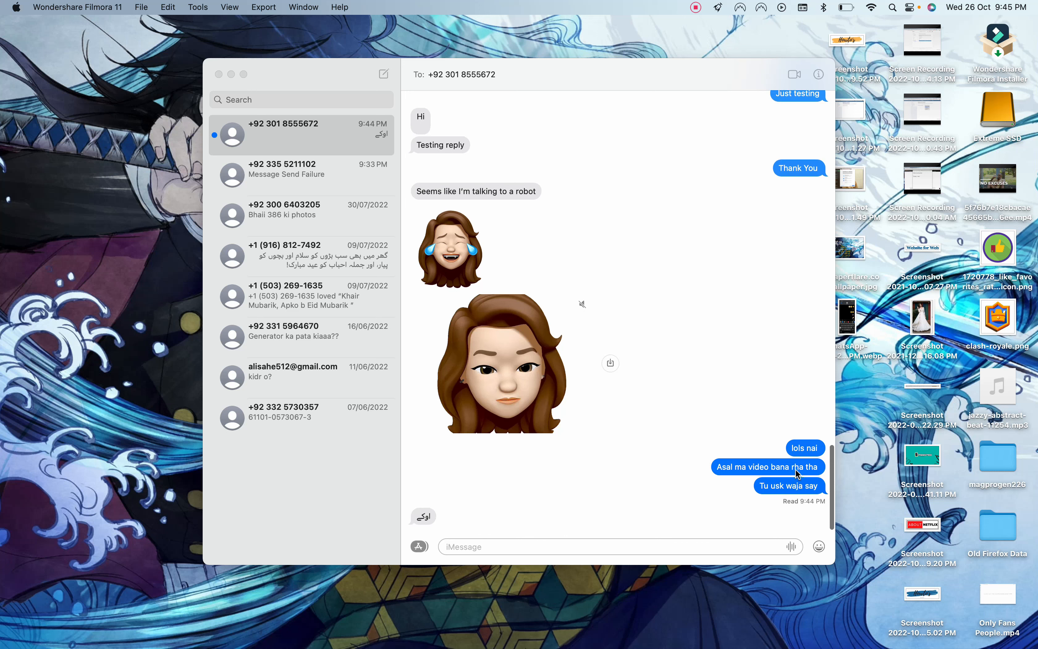
pyautogui.click(301, 135)
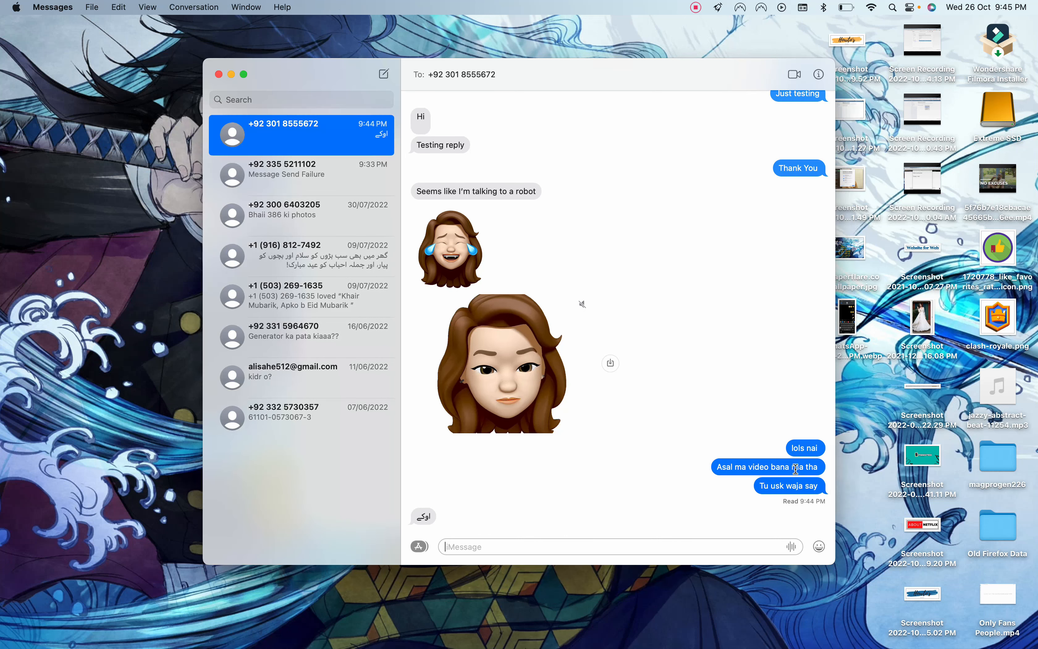
pyautogui.rightClick(767, 467)
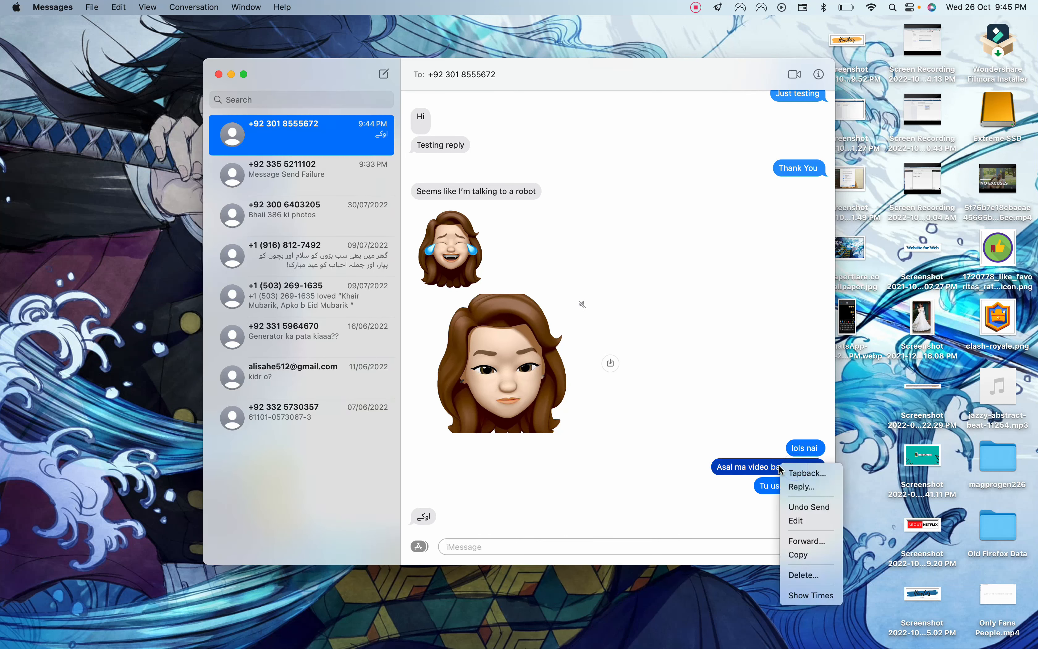
pyautogui.moveTo(808, 507)
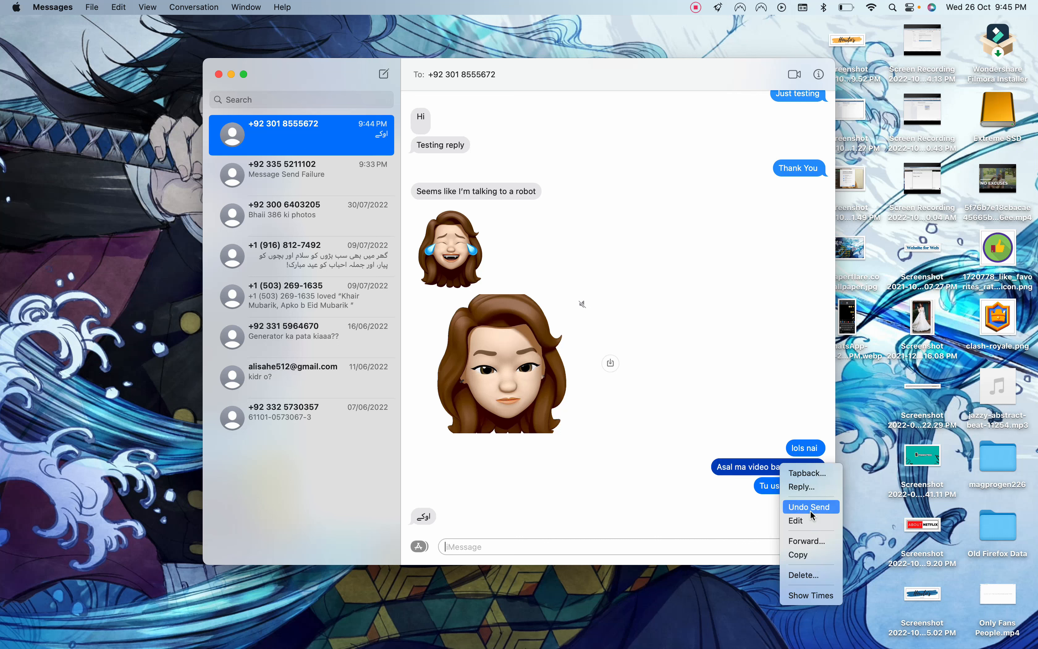
pyautogui.moveTo(796, 520)
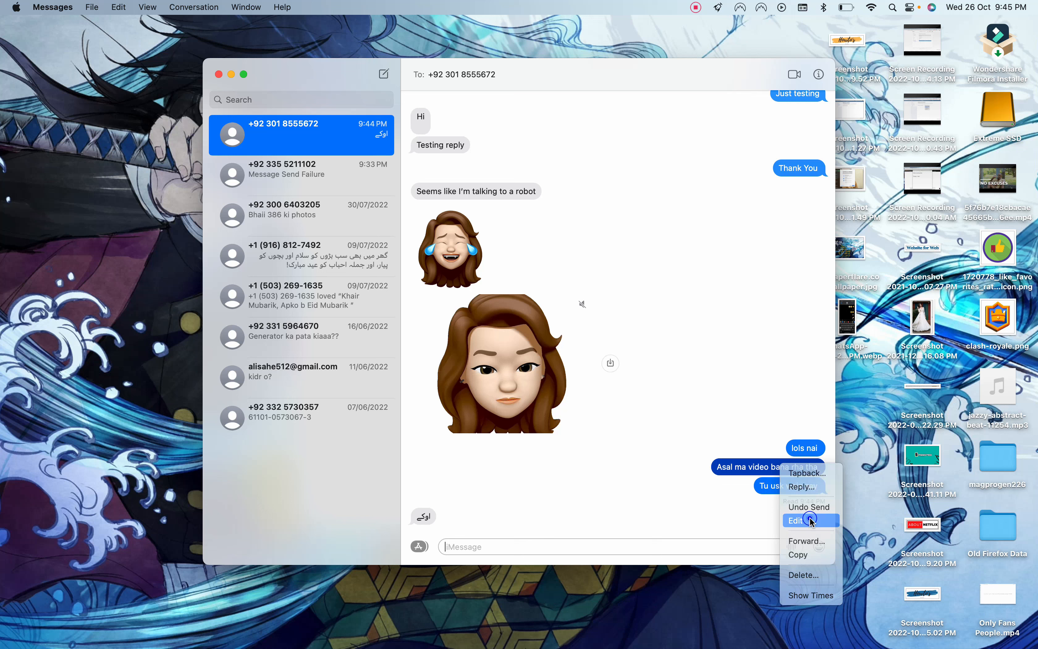
pyautogui.click(797, 521)
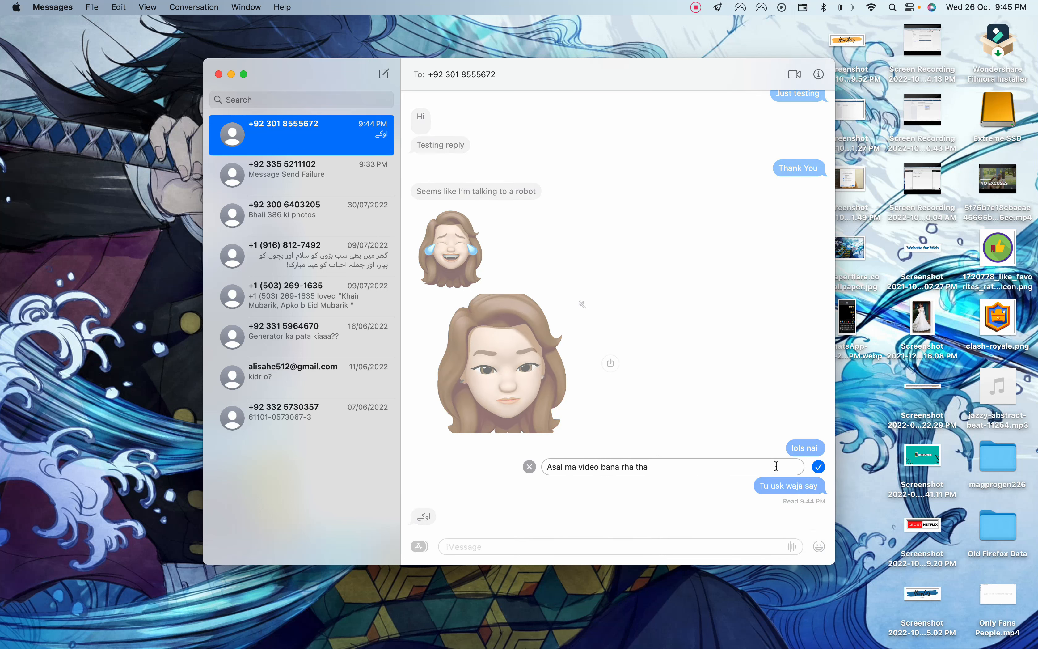
pyautogui.click(819, 467)
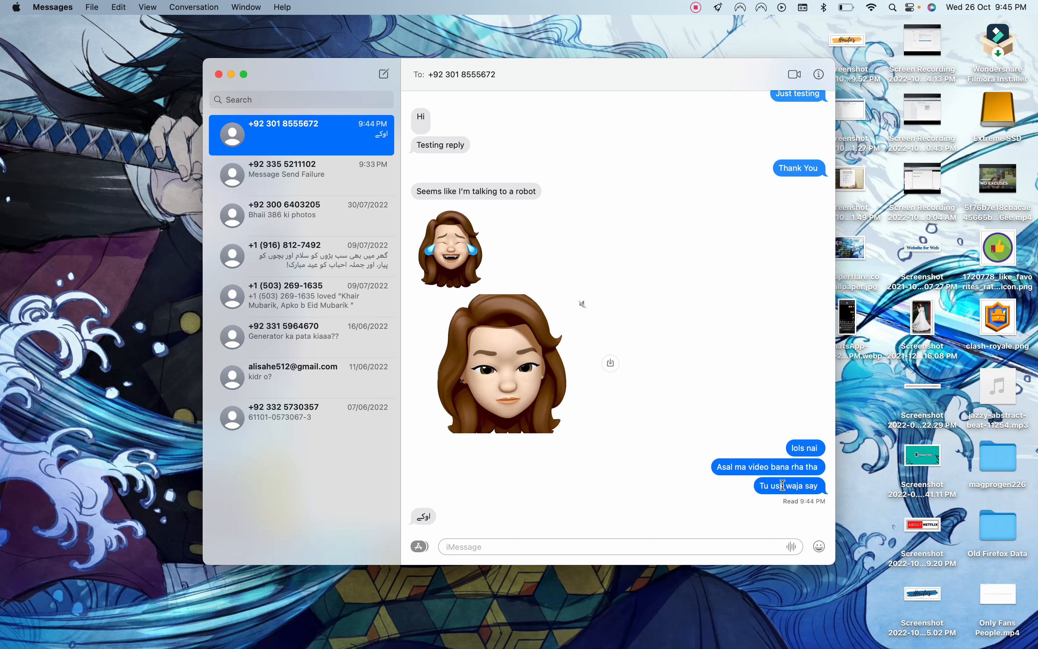
# Step: Show the last sent message's actions with Undo Send, then move on to Mail
pyautogui.rightClick(789, 485)
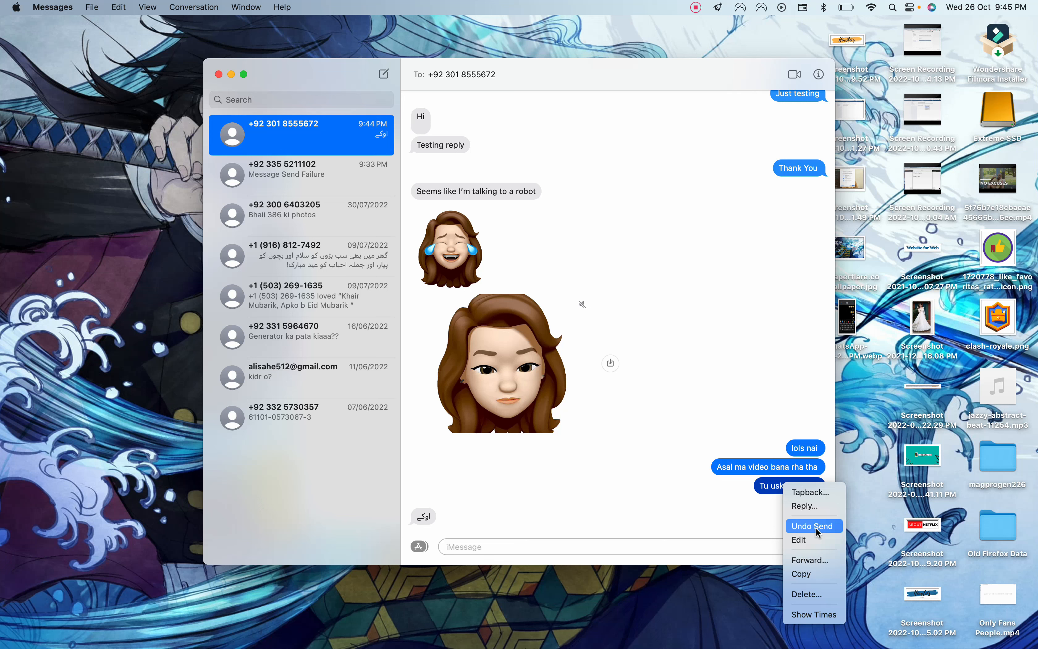
pyautogui.moveTo(709, 304)
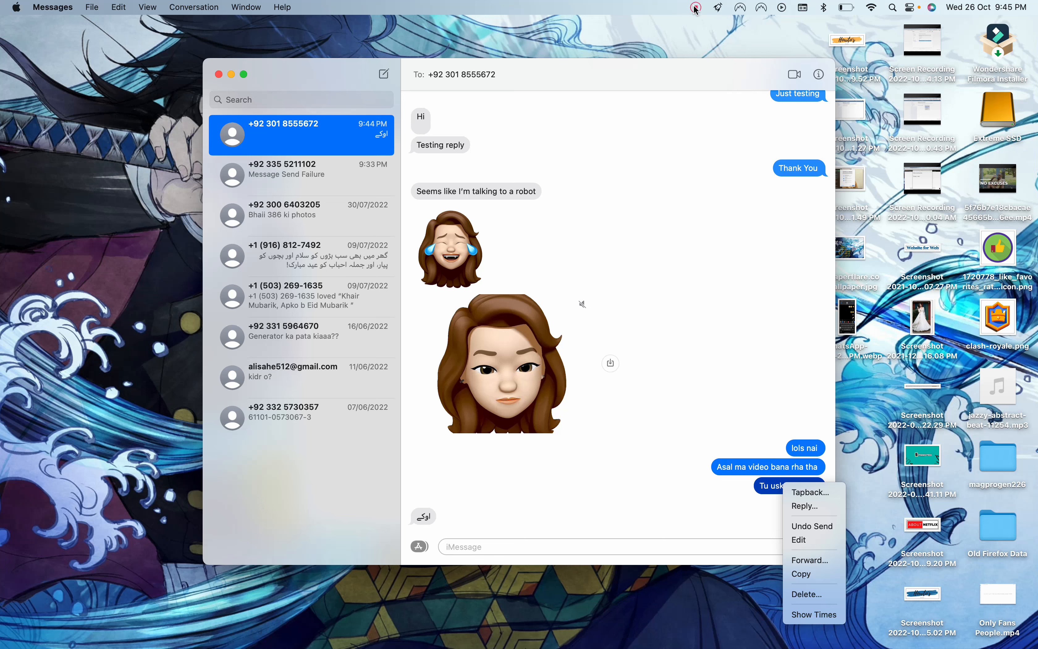
pyautogui.click(695, 8)
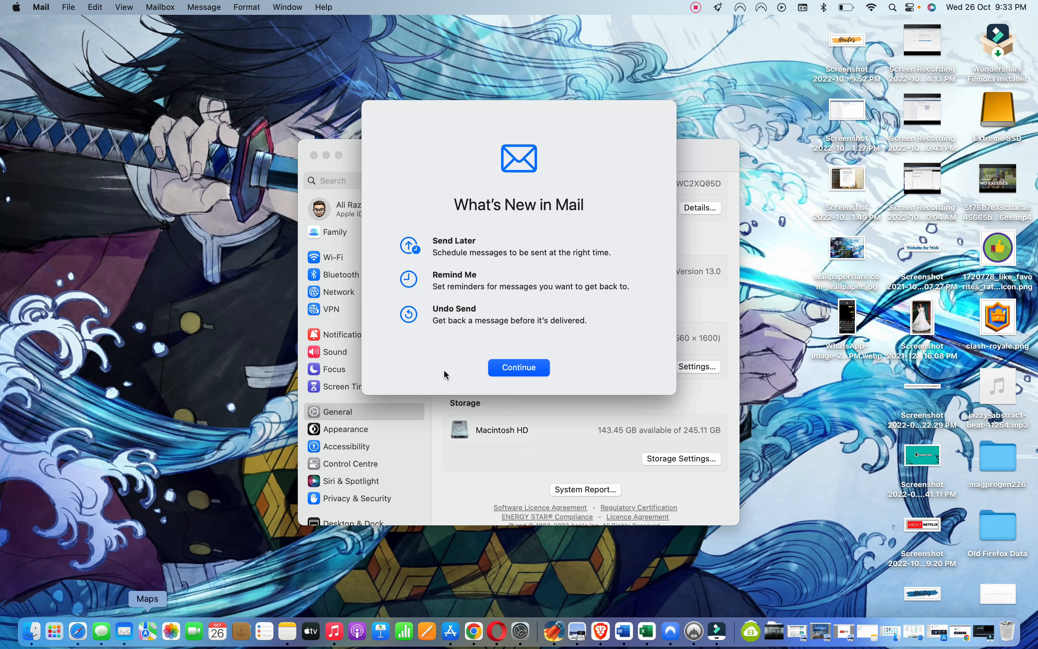
pyautogui.moveTo(476, 302)
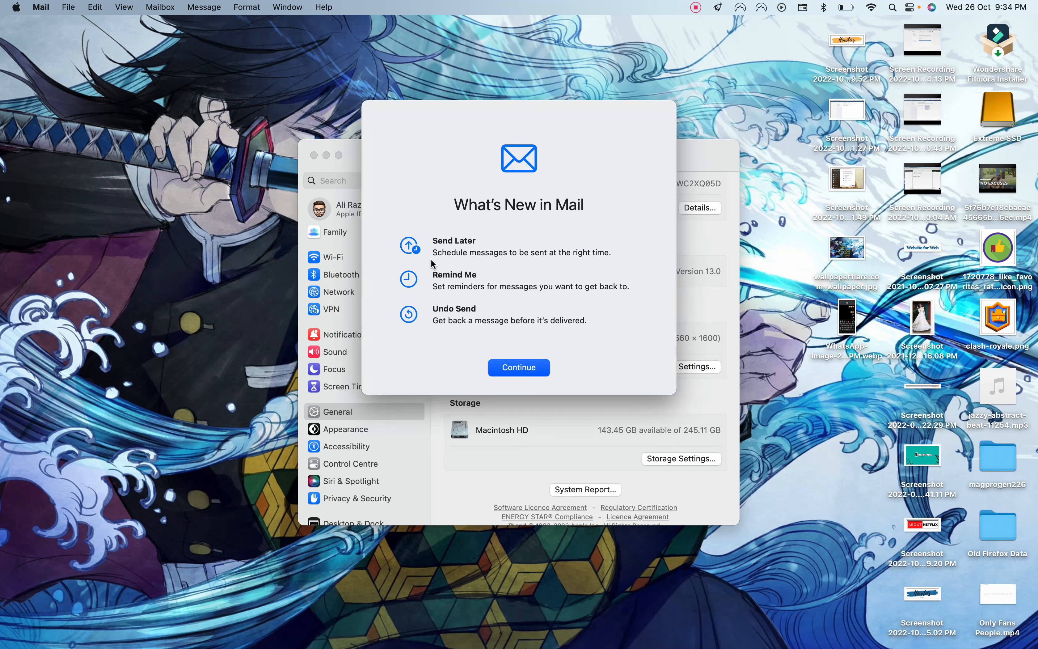
pyautogui.moveTo(590, 281)
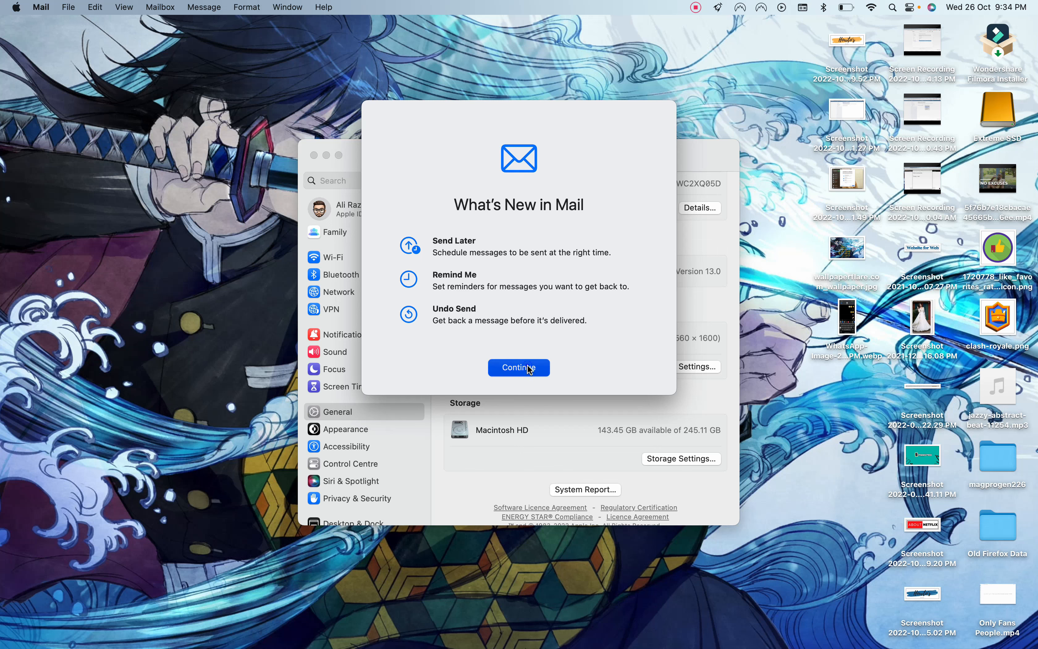
# Step: Continue past the What's New in Mail sheet to the All Inboxes list
pyautogui.click(519, 368)
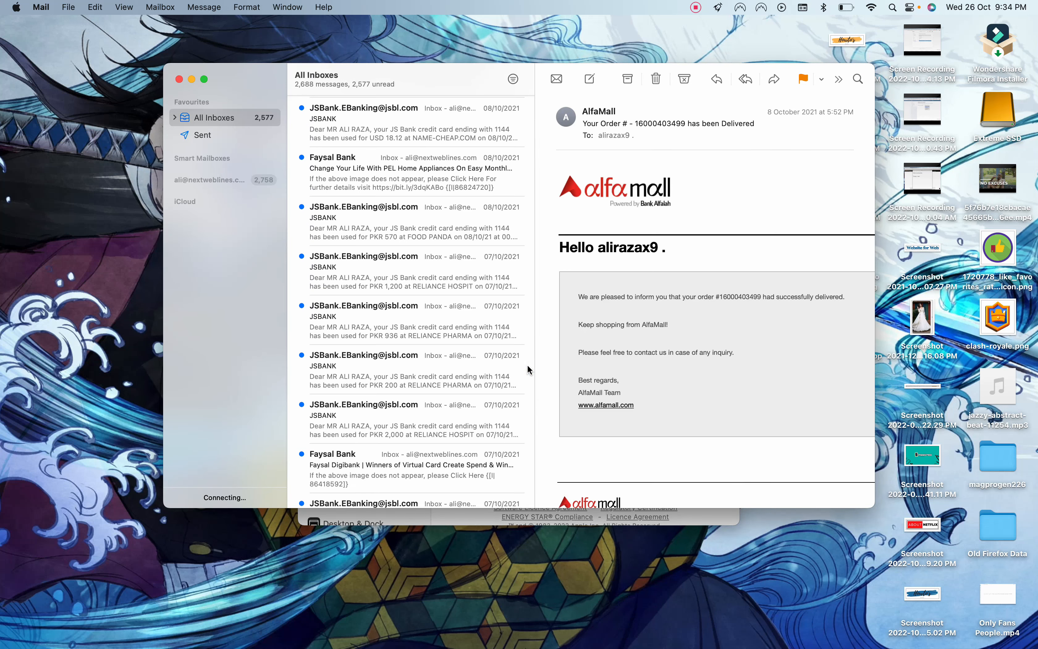
pyautogui.moveTo(422, 170)
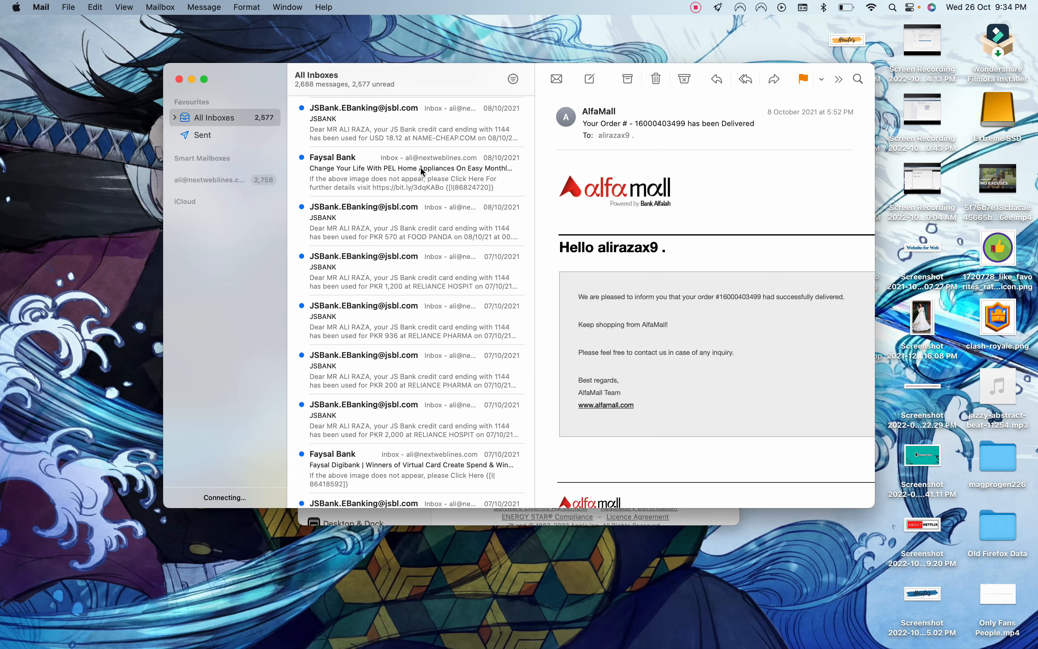
pyautogui.click(410, 173)
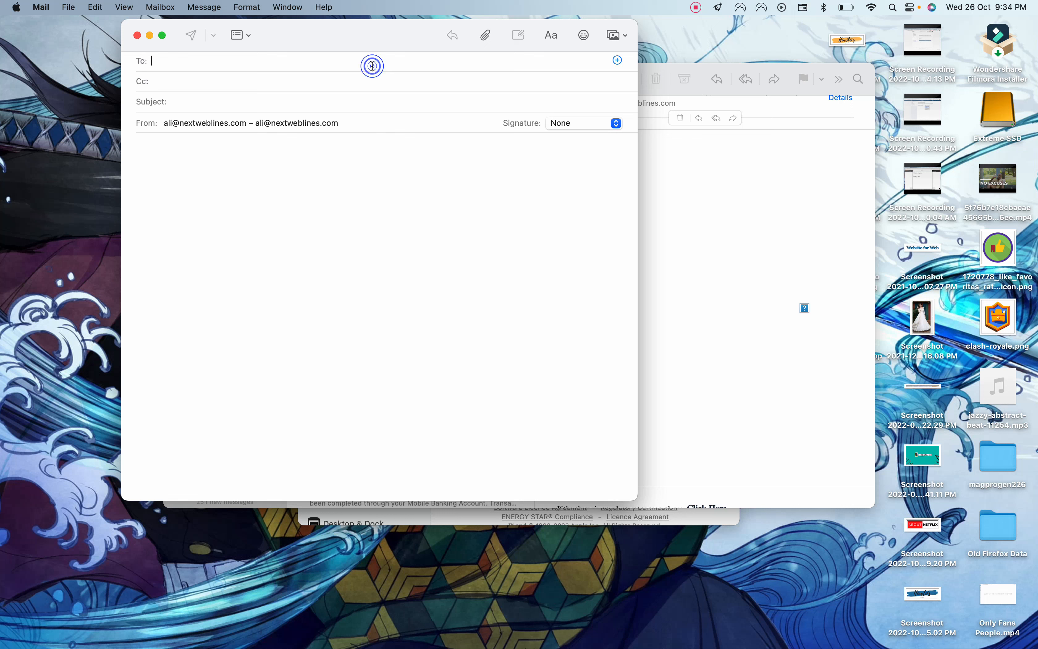
pyautogui.write('f')
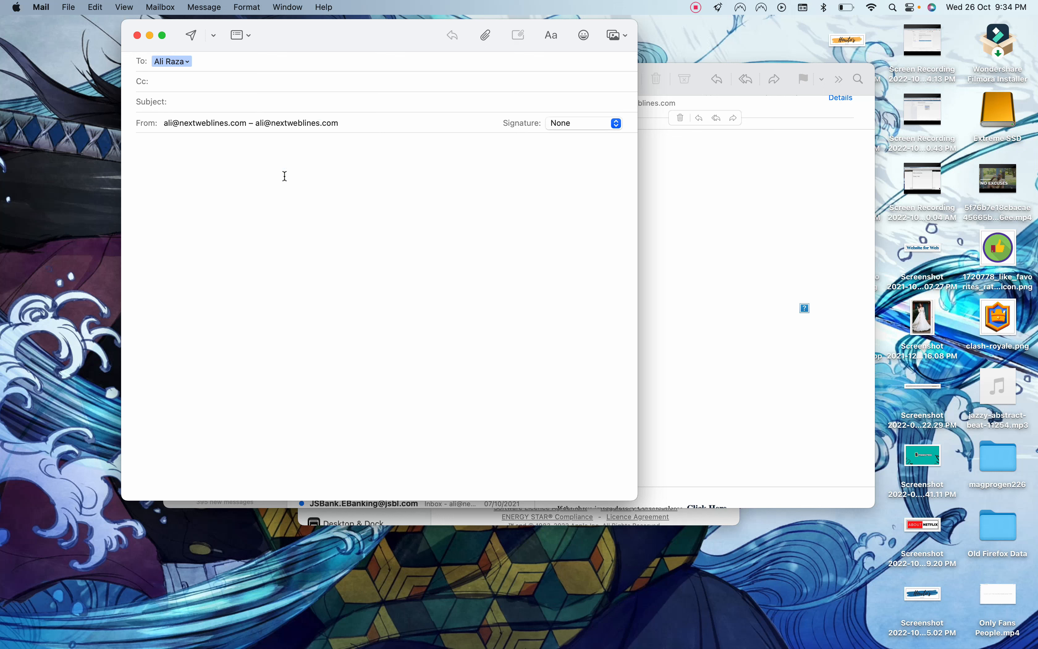
pyautogui.write('H')
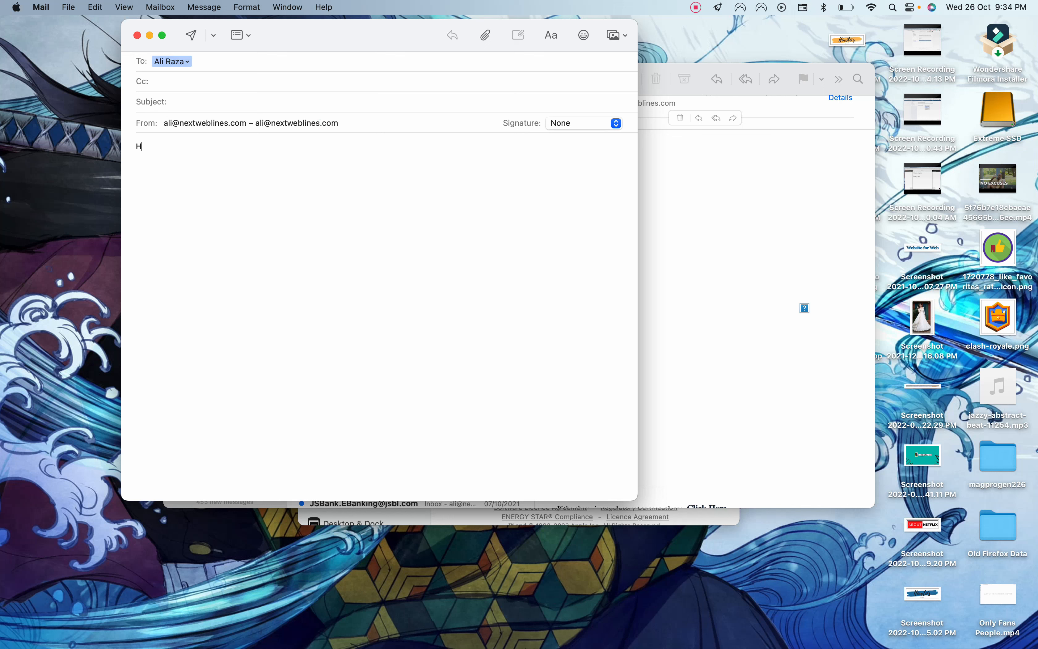
pyautogui.write('ello,')
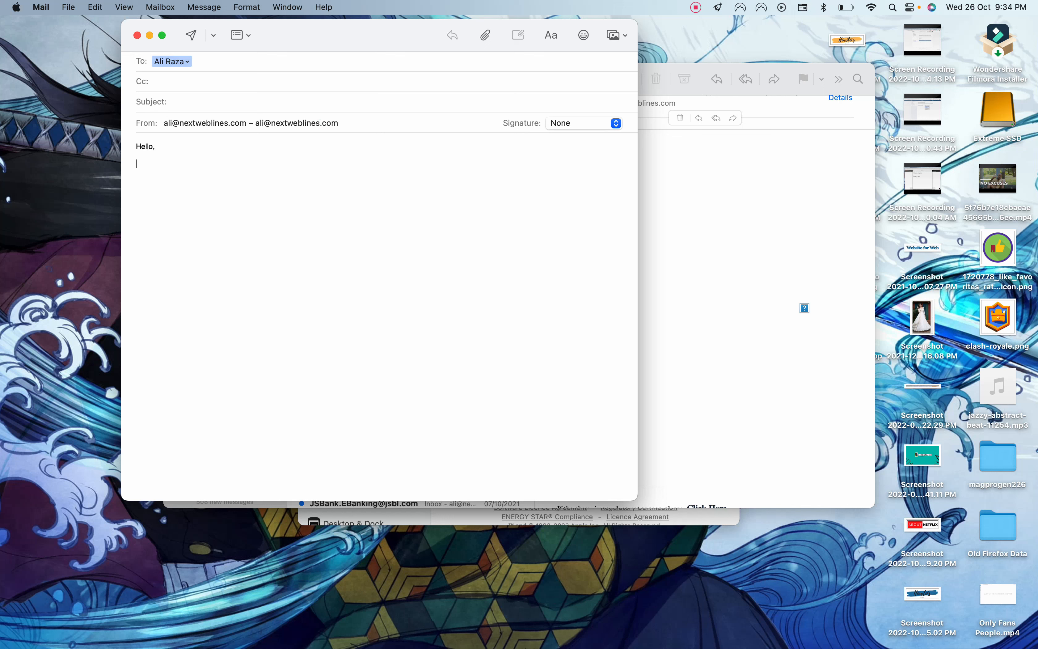
pyautogui.click(240, 35)
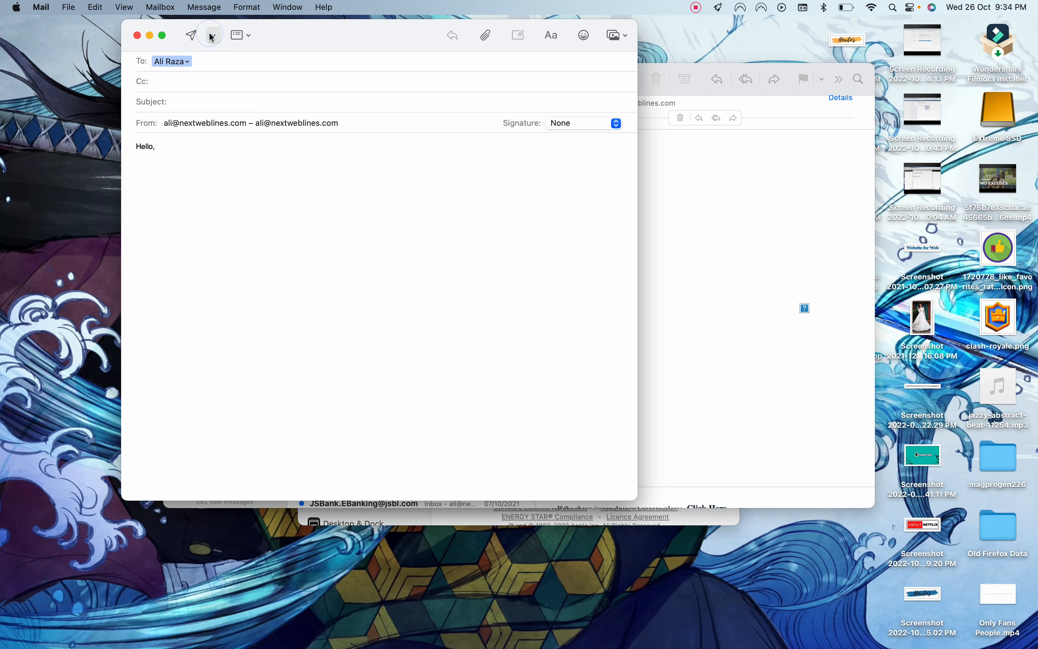
pyautogui.click(213, 34)
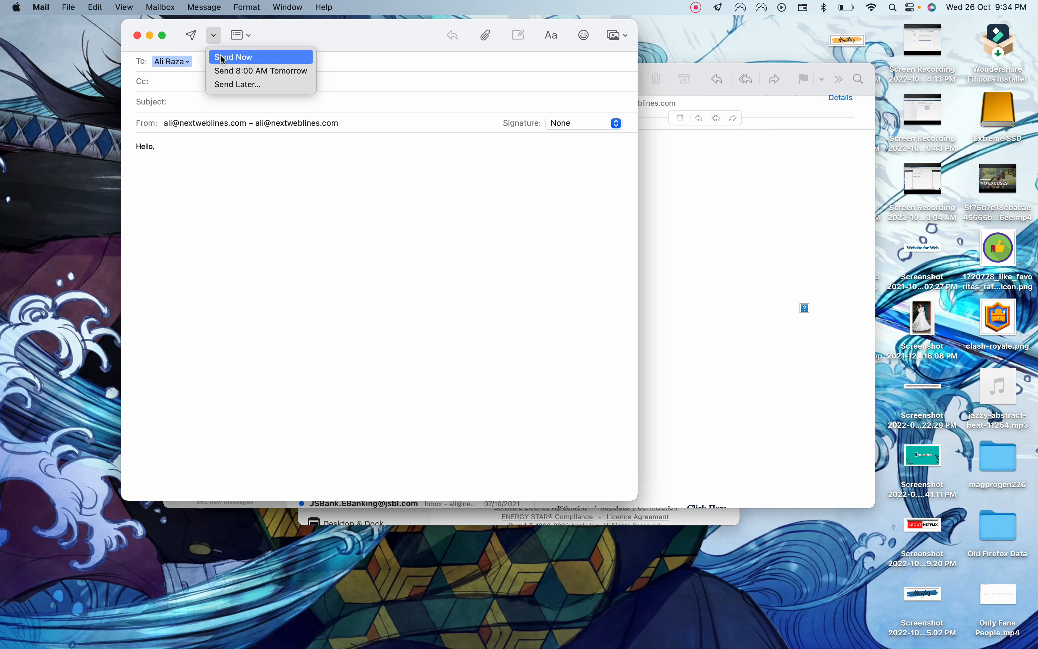
pyautogui.moveTo(232, 84)
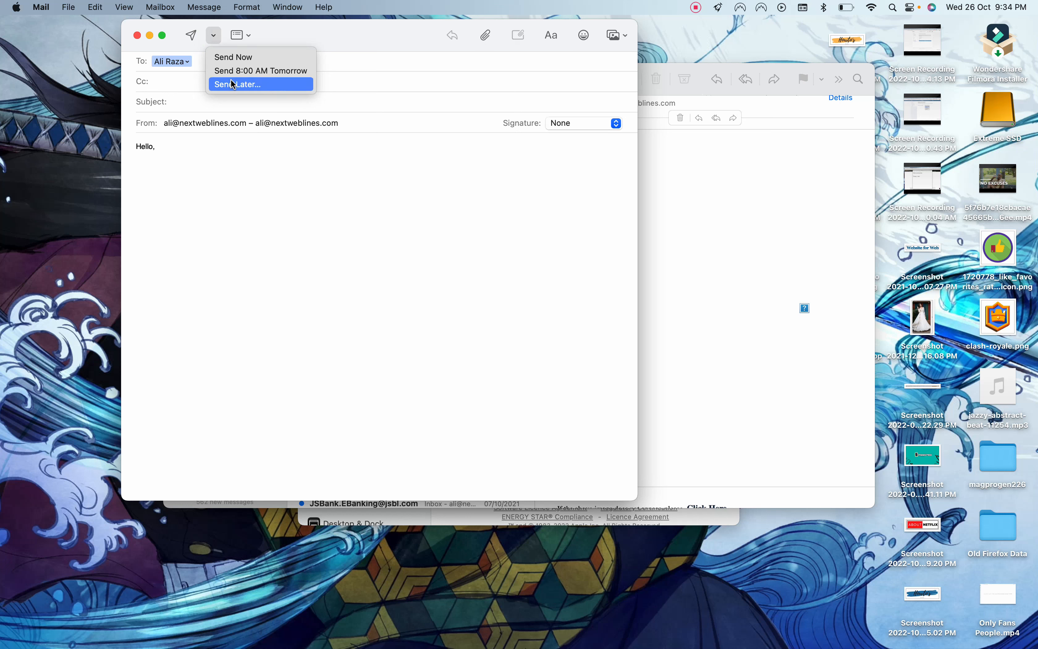
pyautogui.moveTo(261, 71)
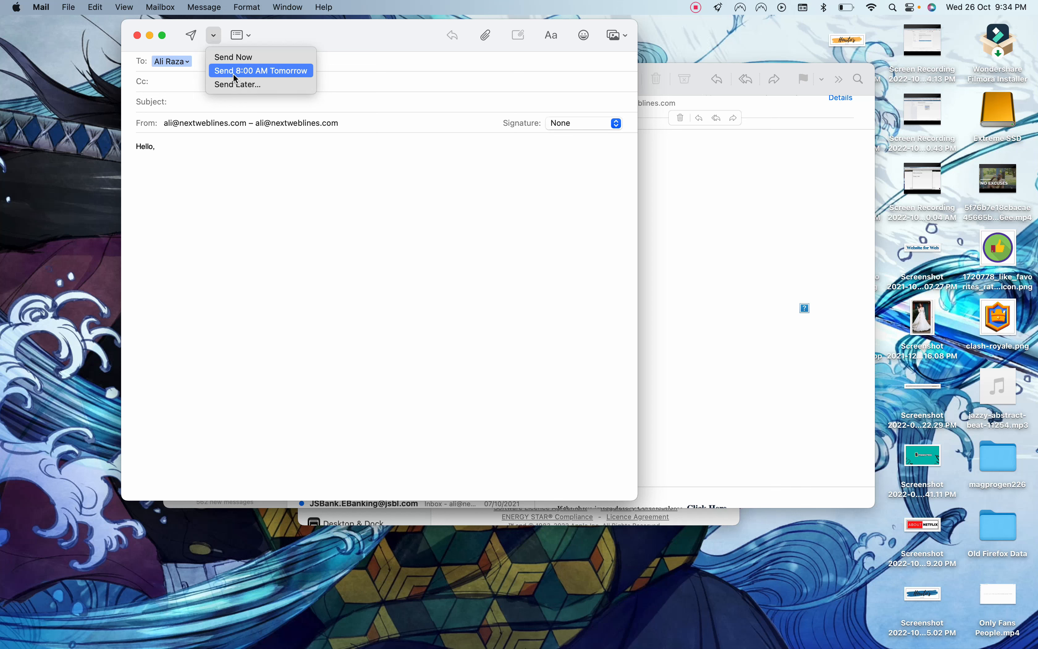
# Step: Schedule the email for 8:00 AM tomorrow and acknowledge the Send Later notice
pyautogui.click(237, 84)
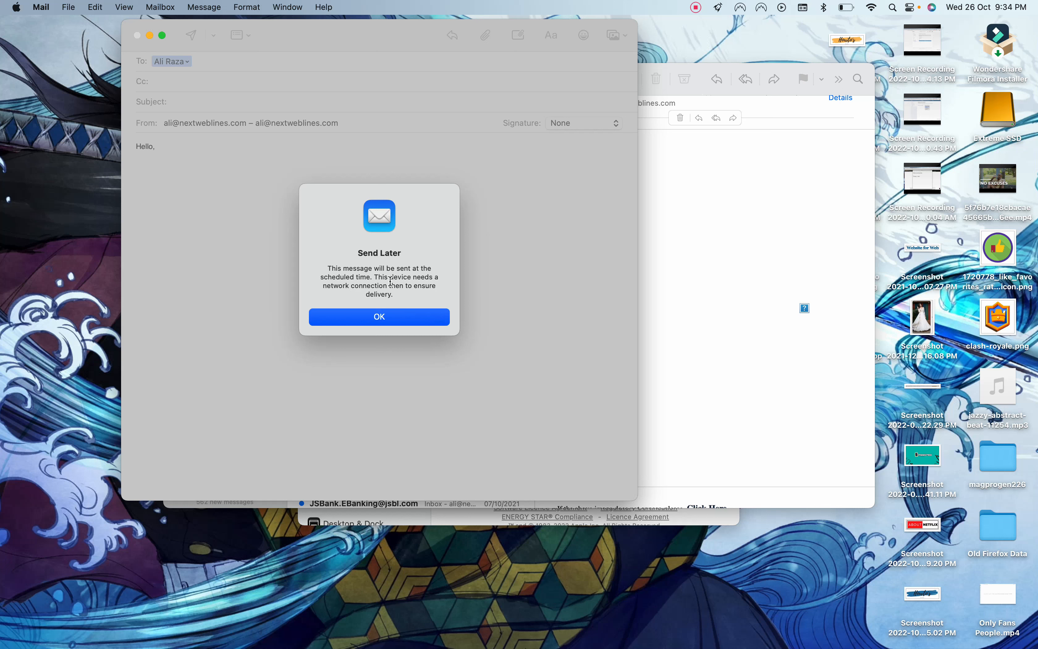
pyautogui.moveTo(403, 289)
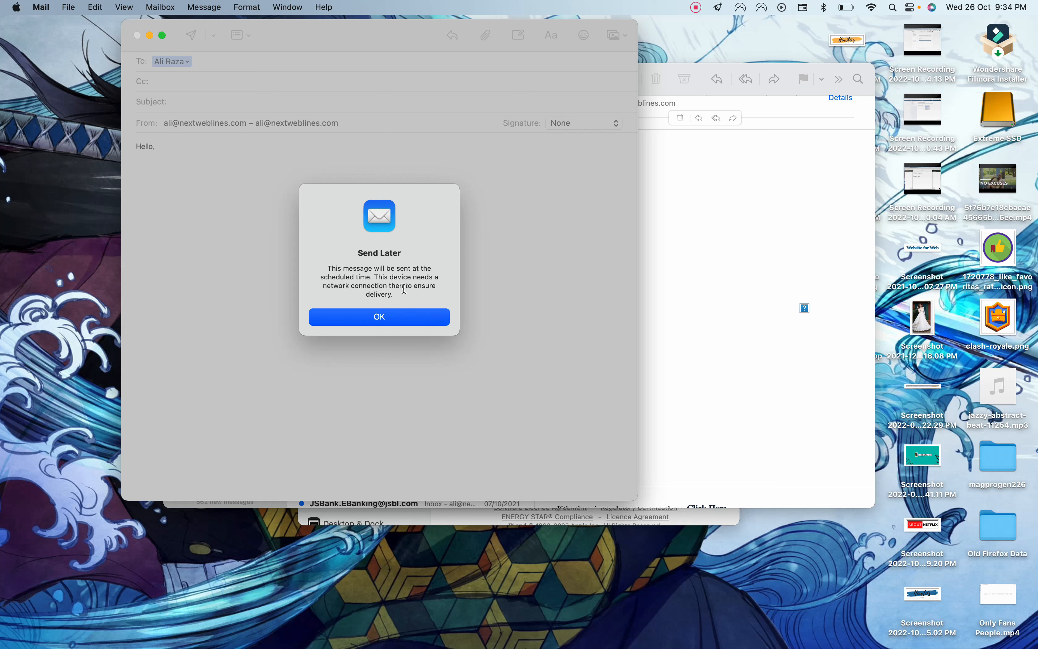
pyautogui.moveTo(390, 317)
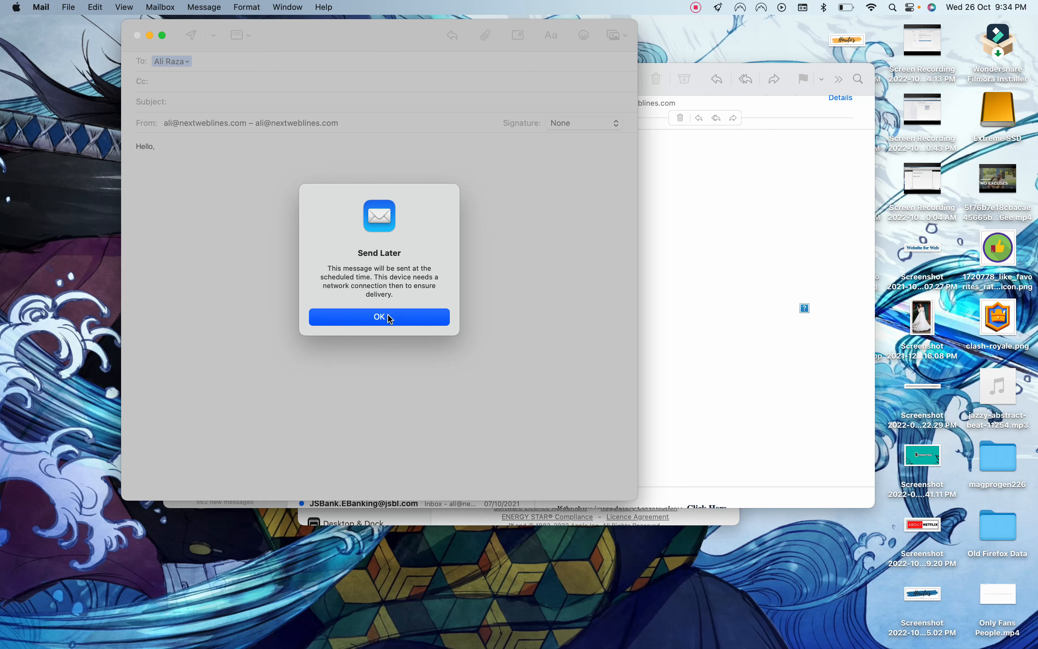
pyautogui.click(379, 316)
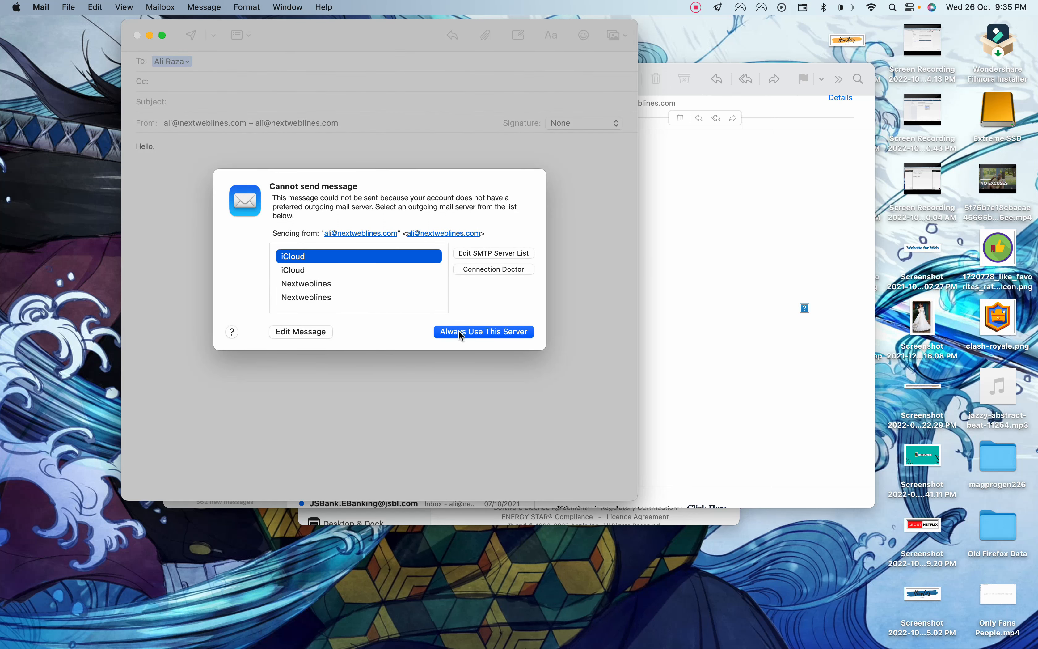
pyautogui.moveTo(426, 278)
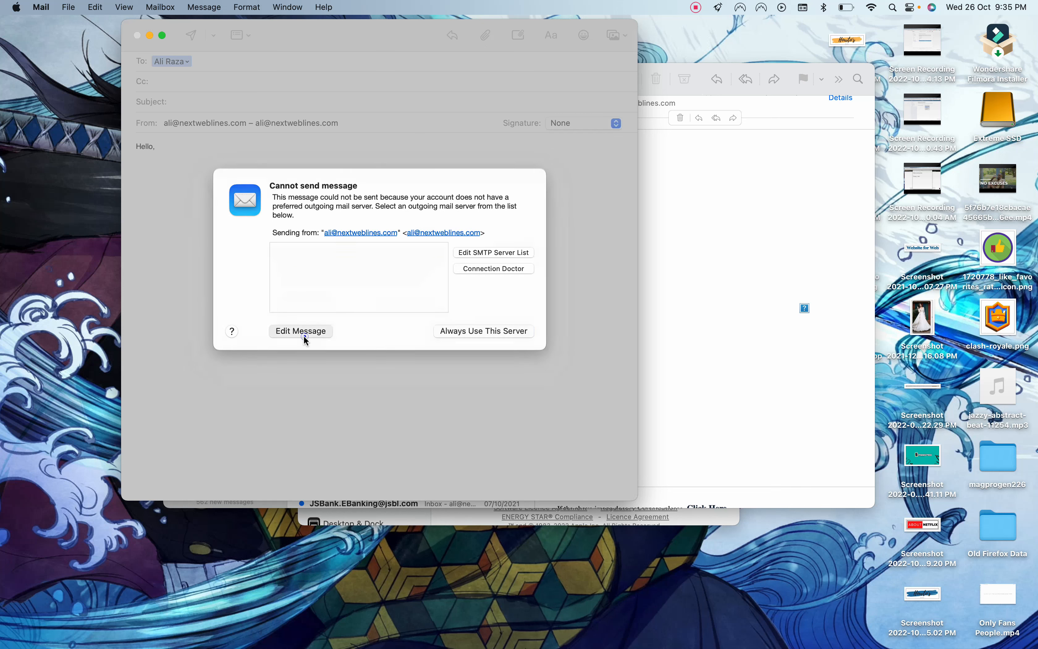
# Step: Discard the unsendable Hello draft without saving and start a blank new message
pyautogui.click(300, 331)
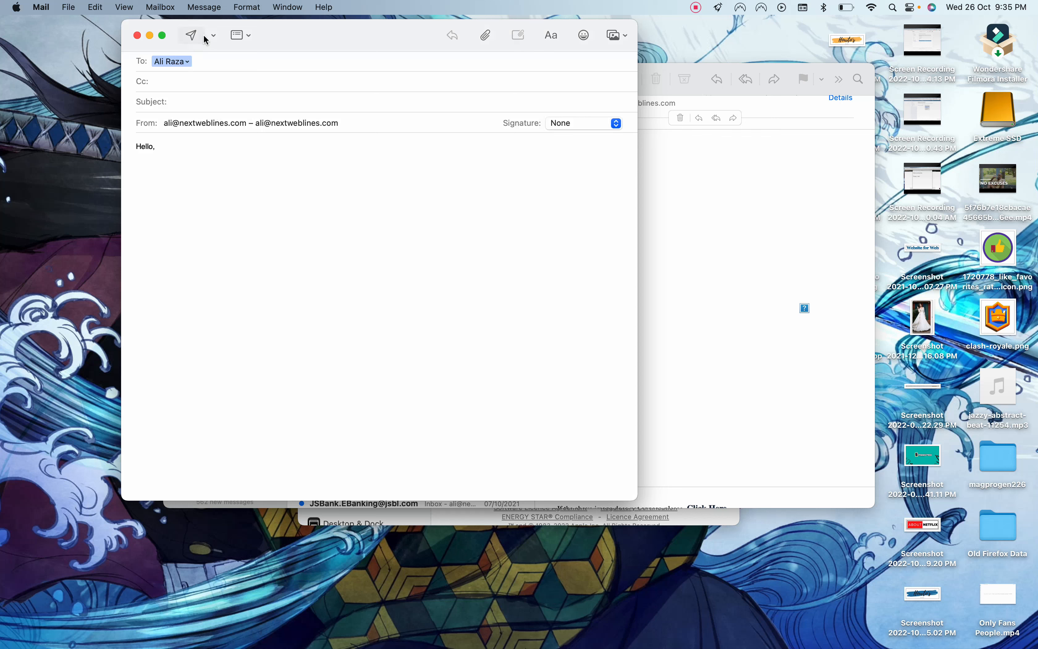
pyautogui.click(137, 36)
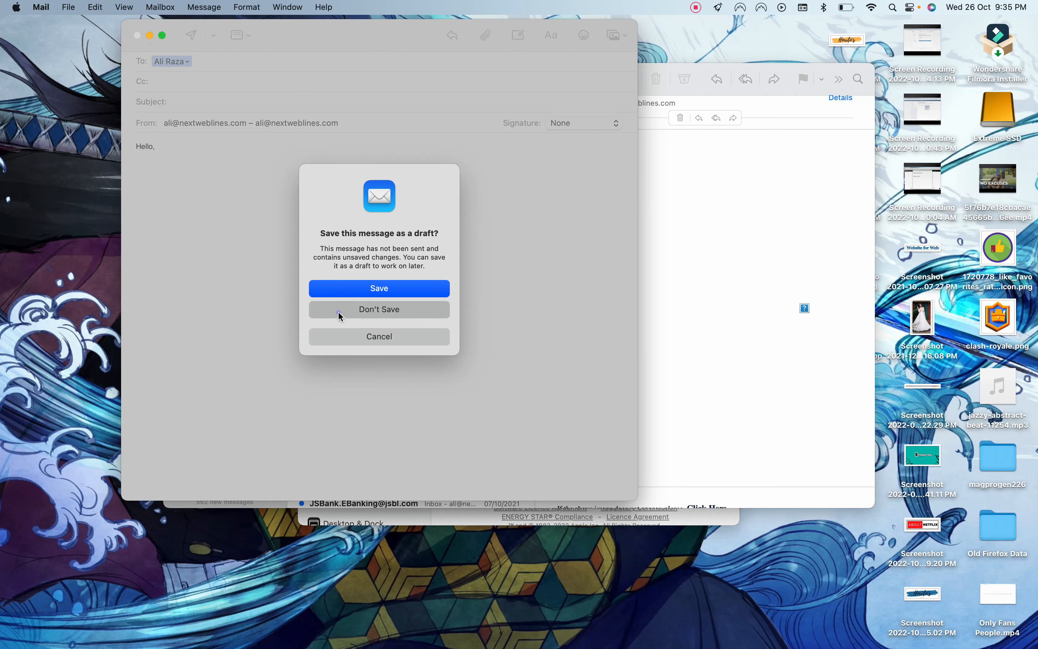
pyautogui.click(379, 309)
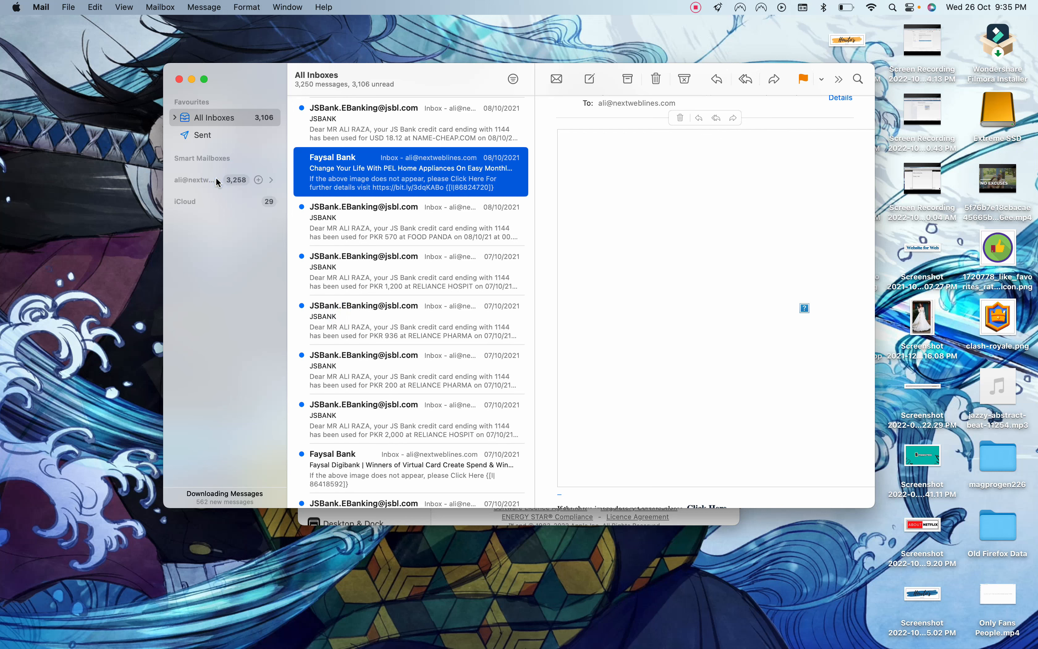
pyautogui.click(199, 180)
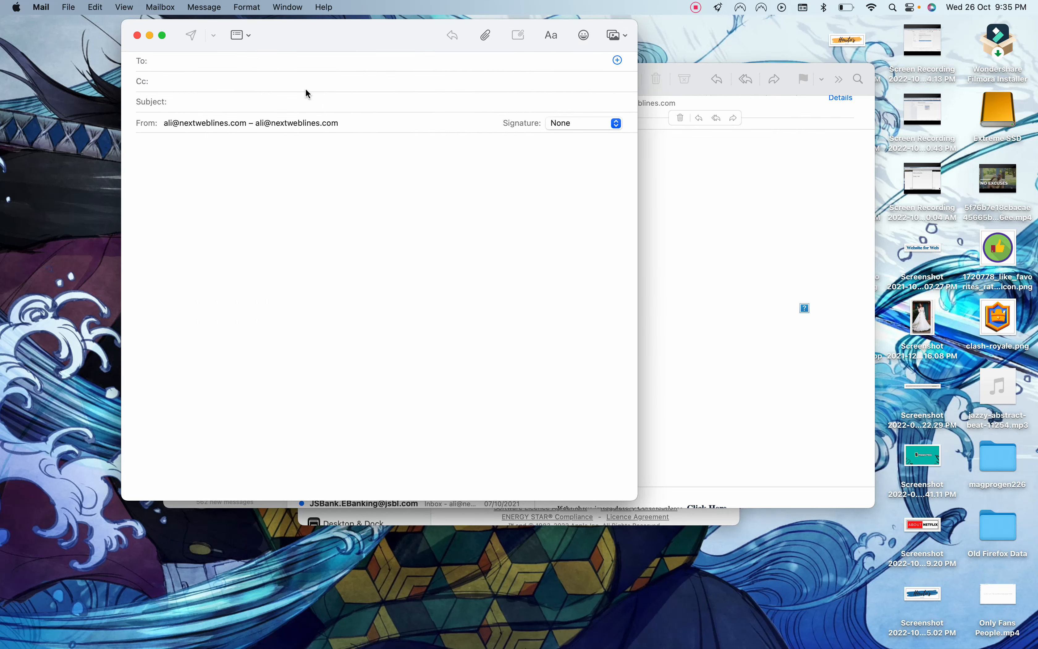
pyautogui.write('Ali Raza')
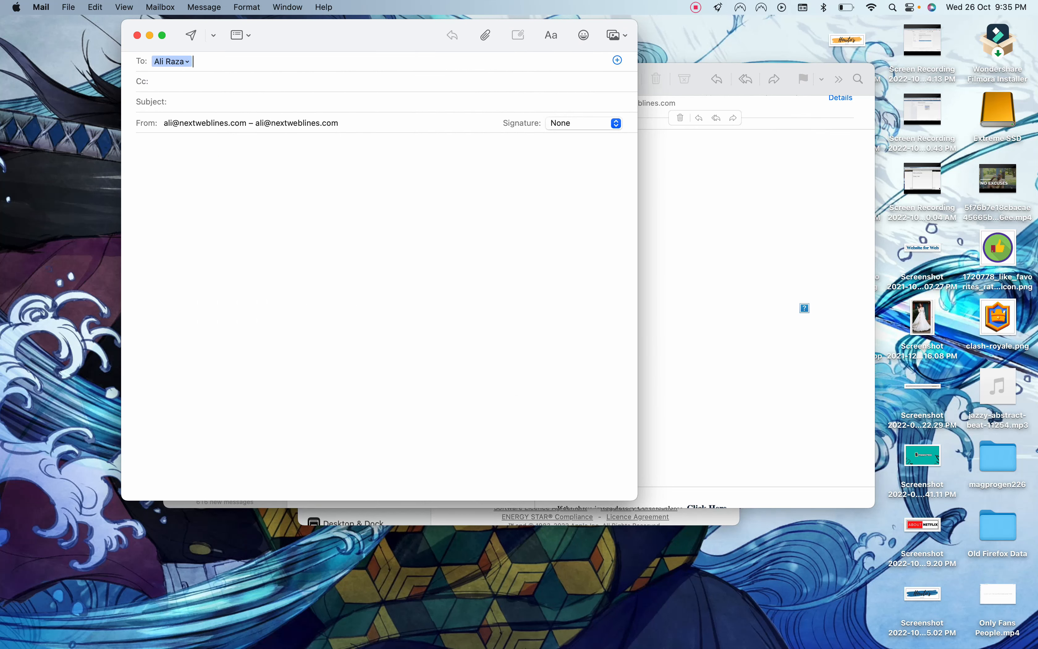
pyautogui.write('Hello,')
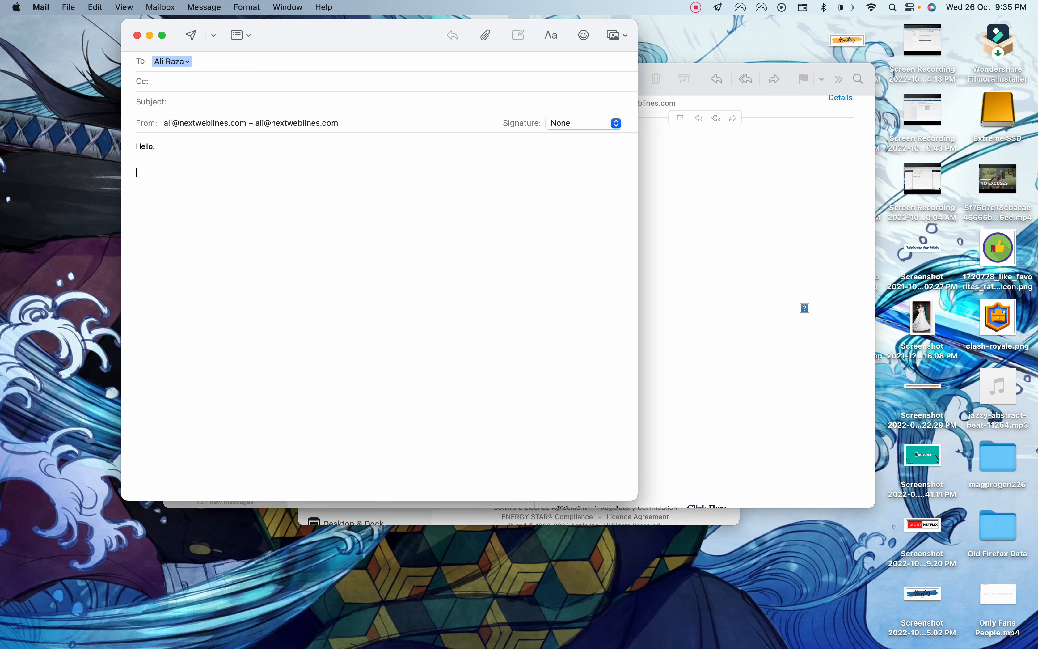
pyautogui.click(191, 35)
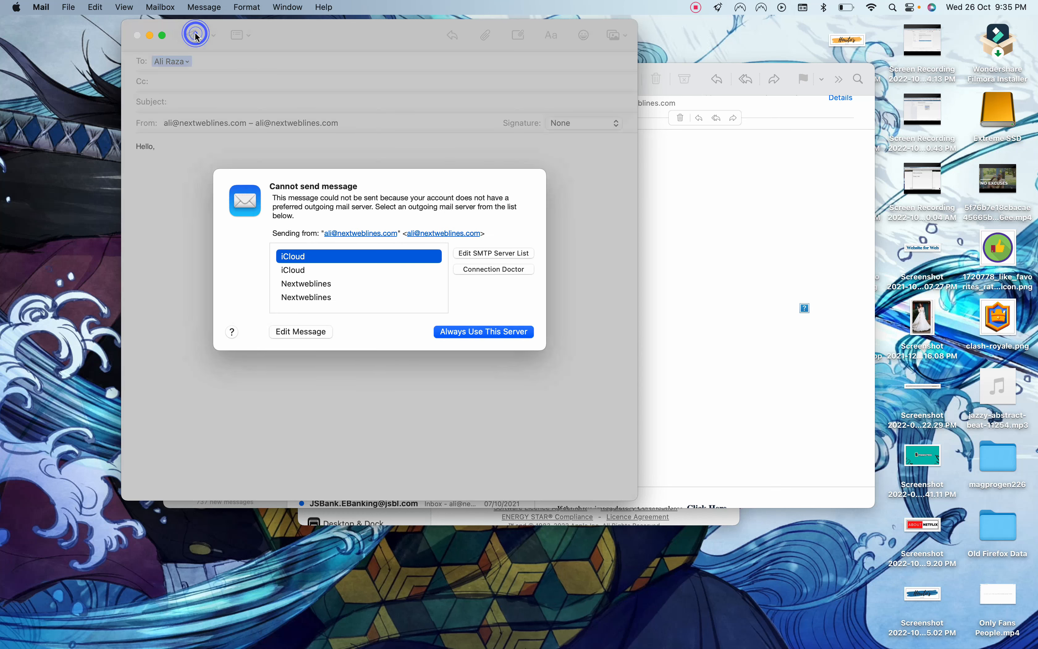
pyautogui.click(484, 331)
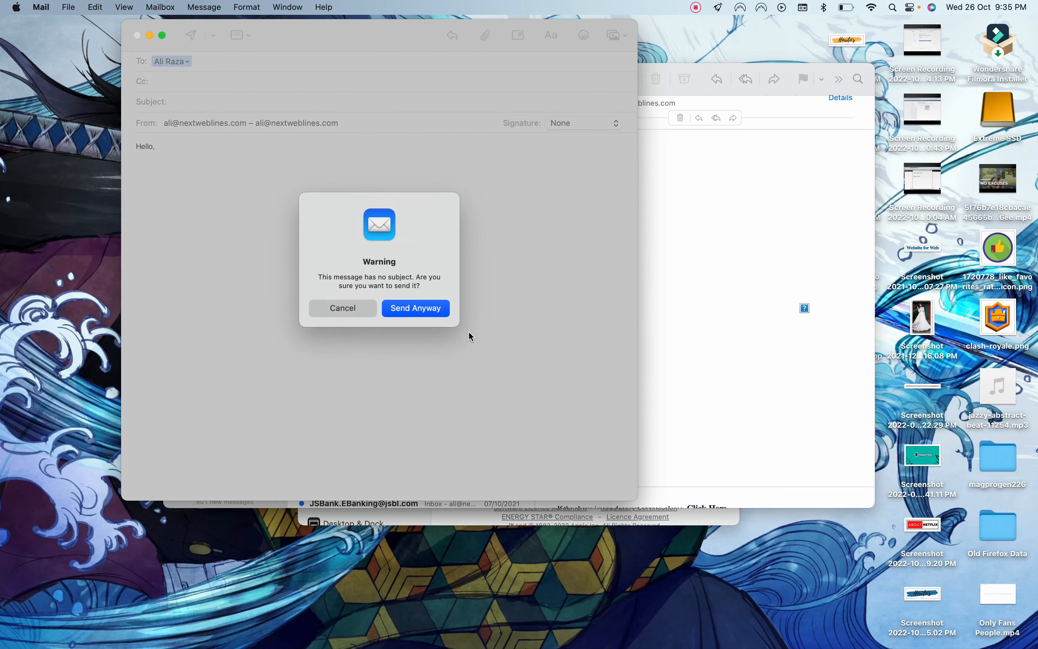
pyautogui.click(415, 308)
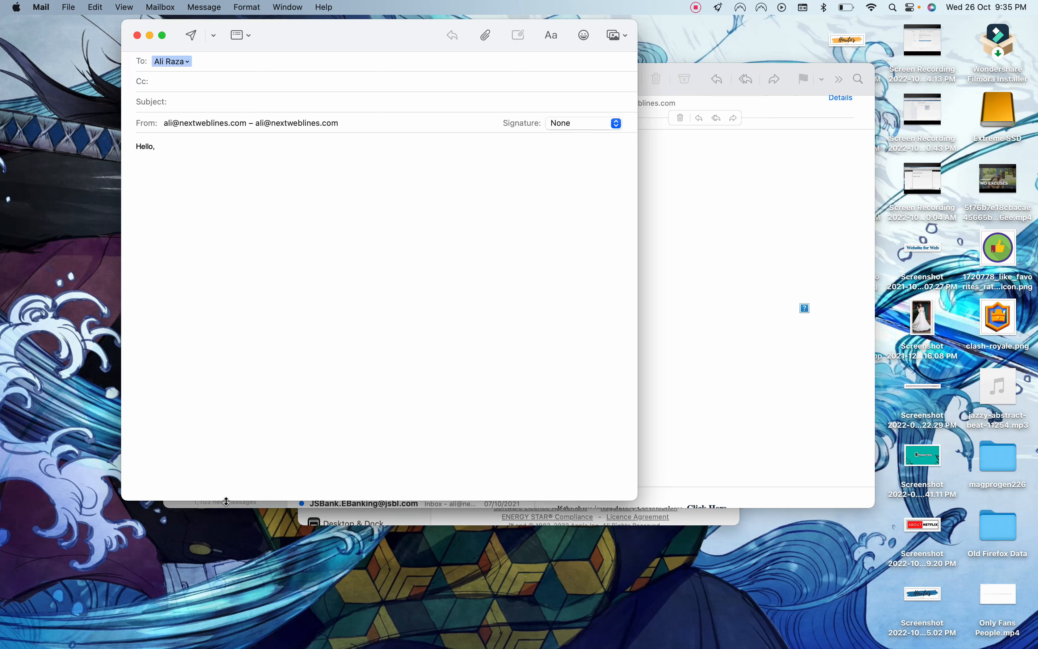
pyautogui.moveTo(483, 196)
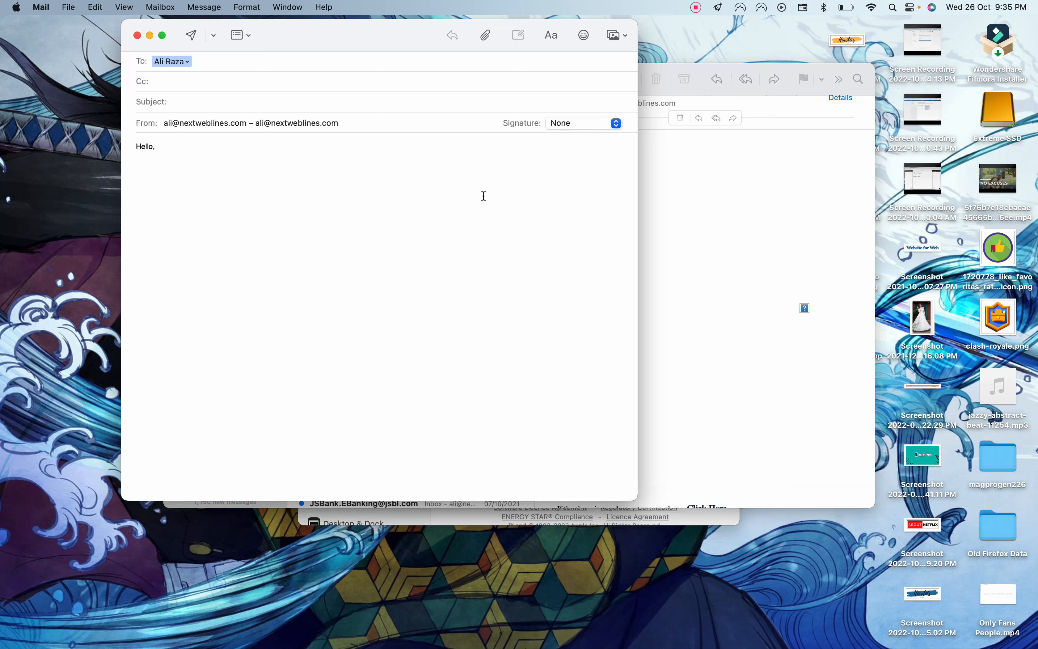
# Step: Dismiss the no-outgoing-server error and close the message window to return to All Inboxes
pyautogui.click(172, 102)
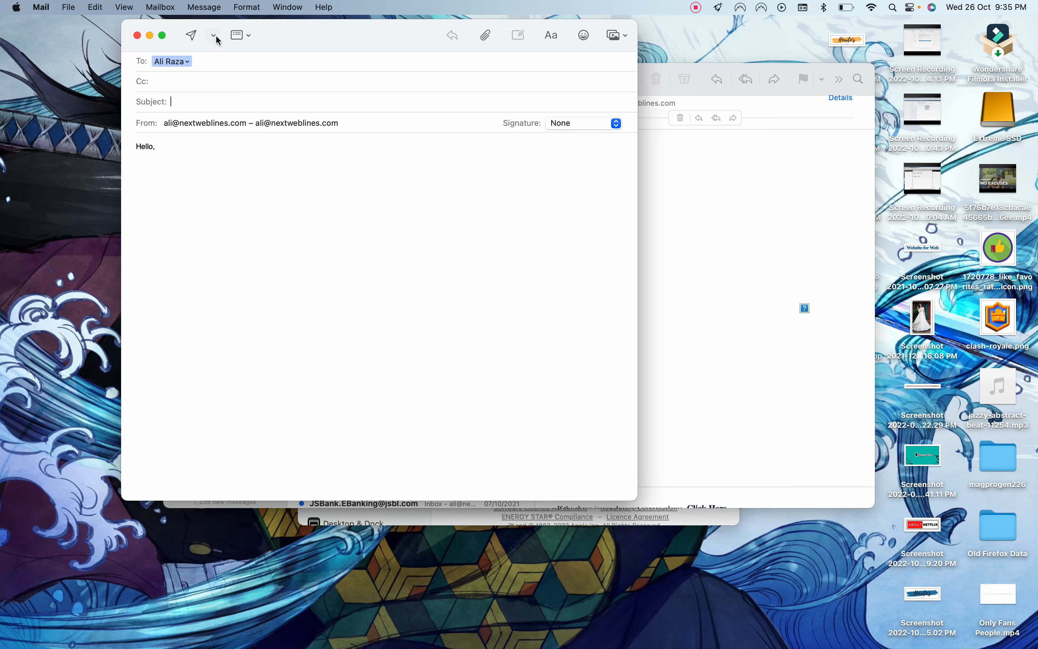
pyautogui.moveTo(214, 35)
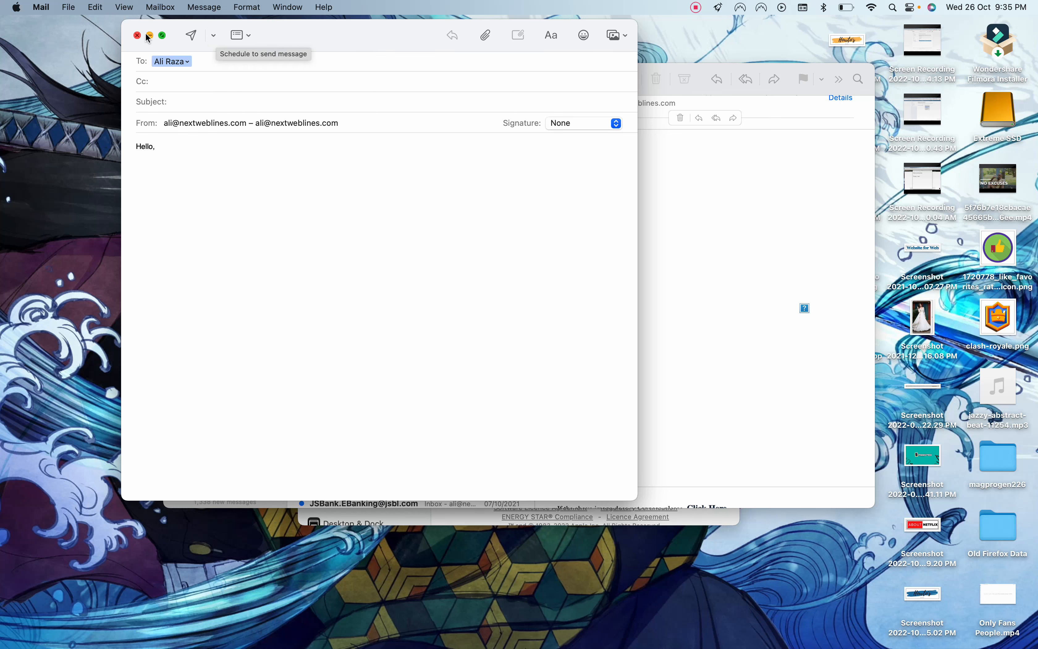
pyautogui.click(137, 35)
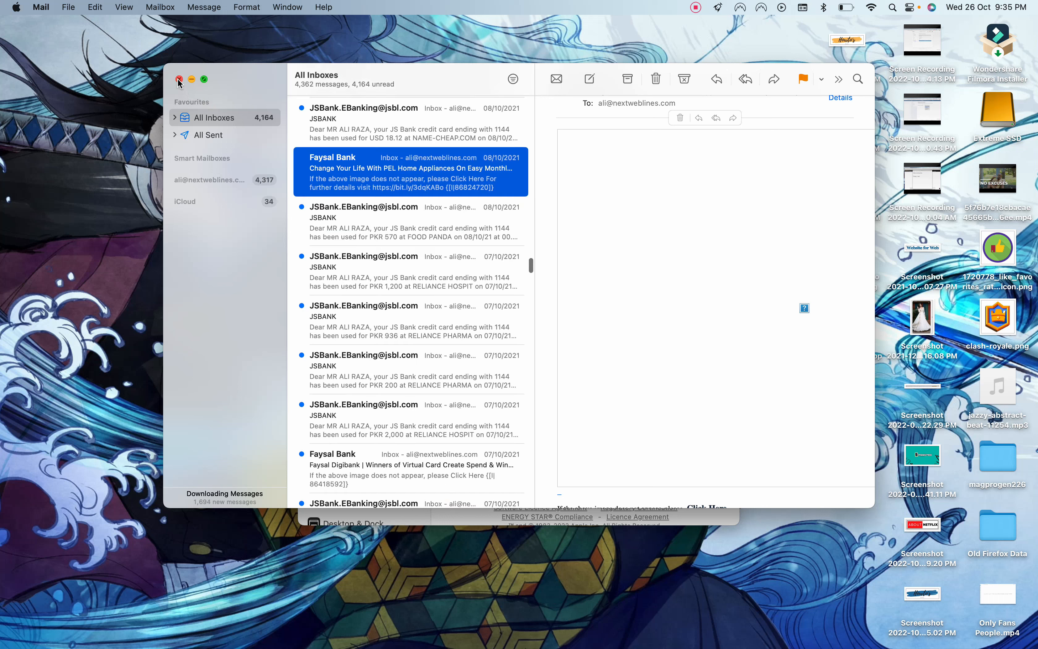
# Step: Close the Mail viewer window to reveal System Settings' About pane for macOS Ventura
pyautogui.click(178, 80)
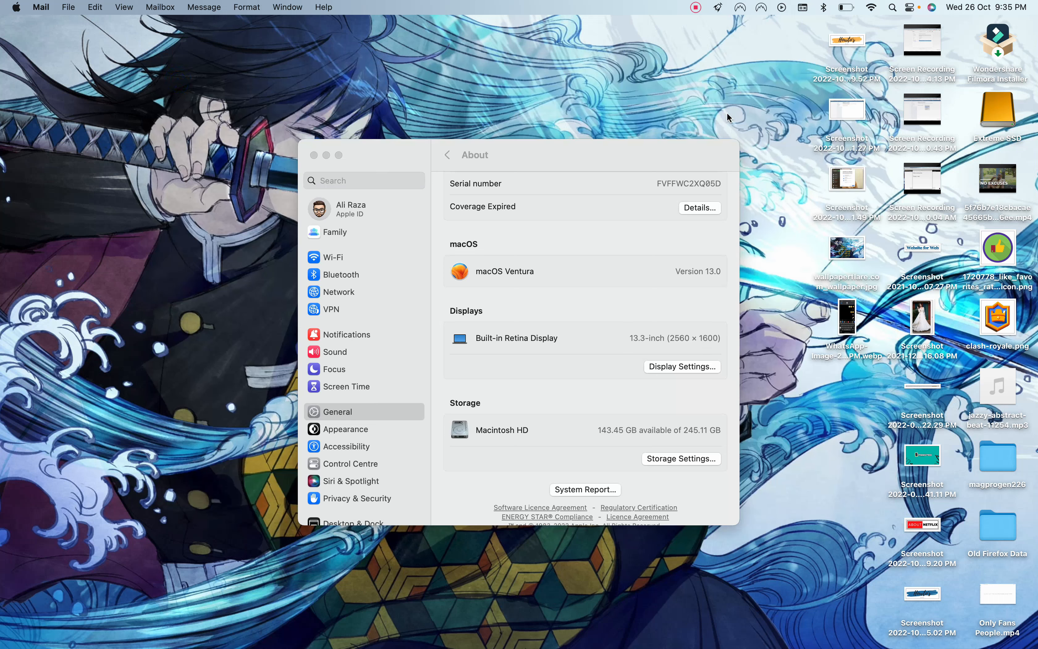
pyautogui.moveTo(749, 85)
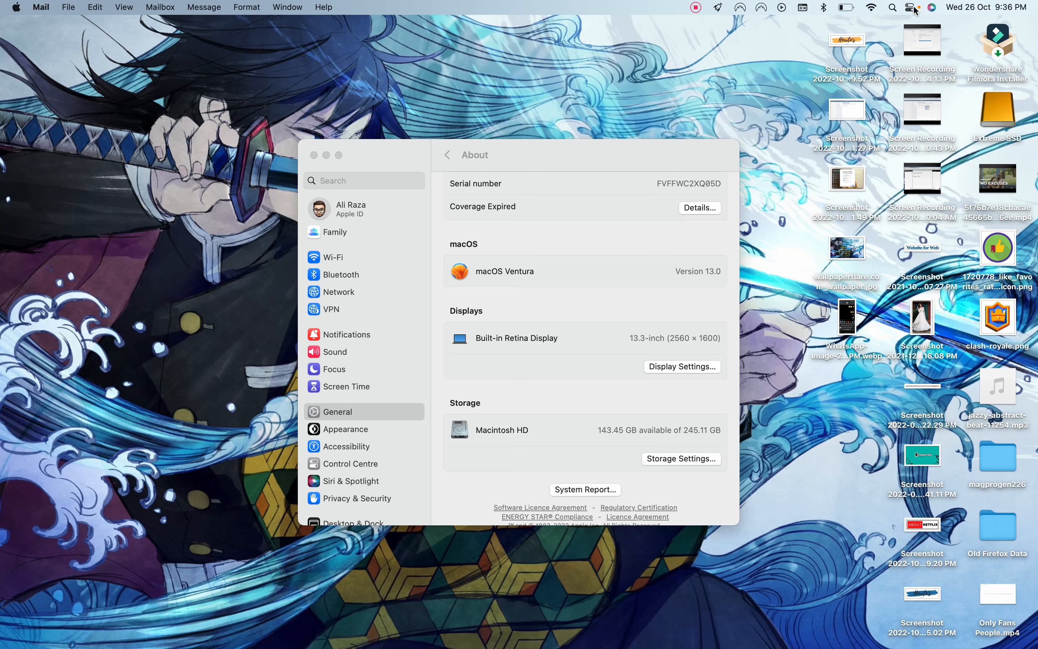
# Step: Enable Stage Manager from Control Centre and confirm Turn On Stage Manager in the intro sheet
pyautogui.click(912, 8)
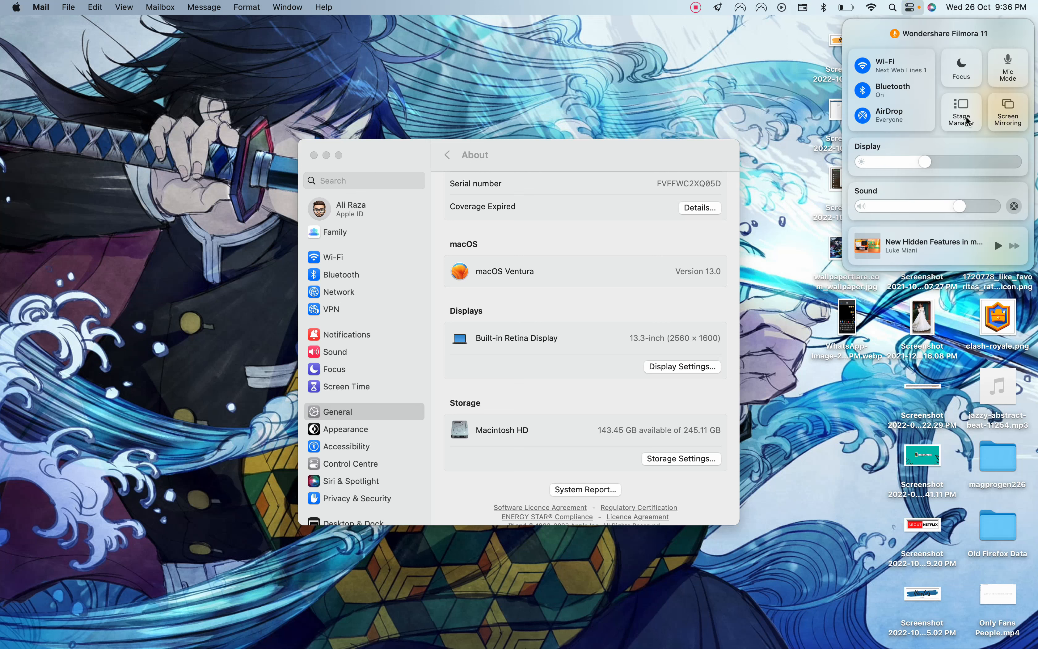
pyautogui.click(961, 112)
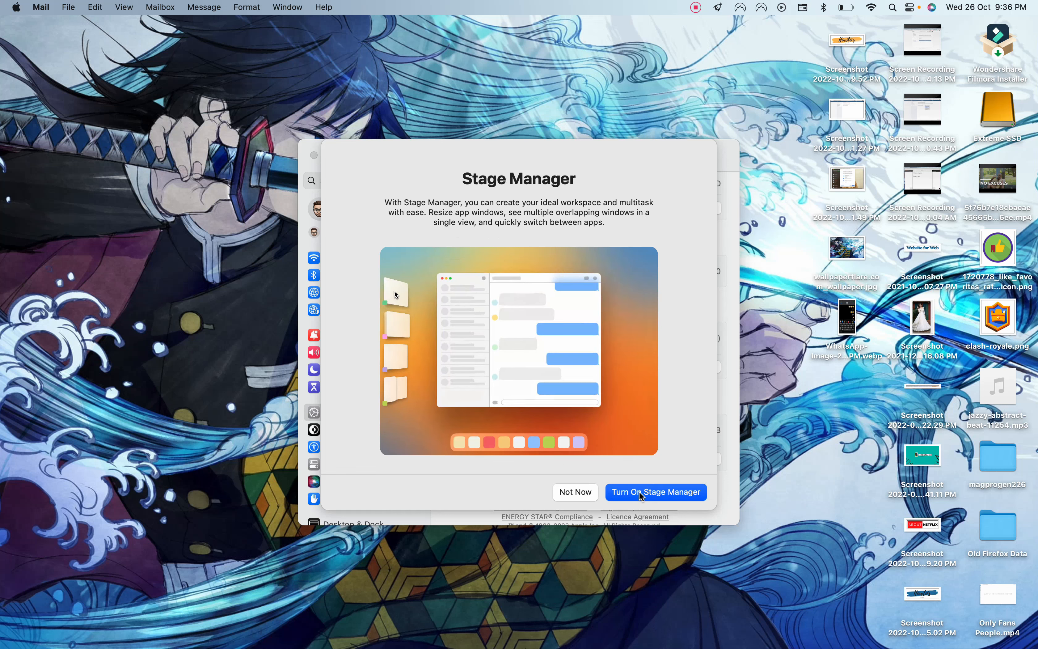
pyautogui.click(655, 492)
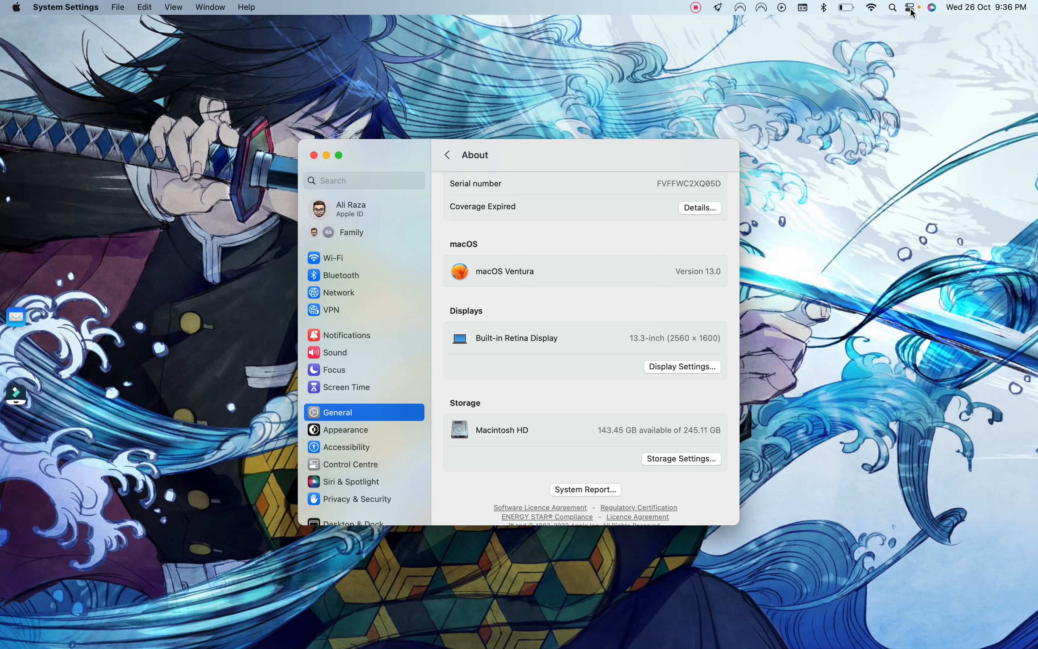
# Step: Toggle Stage Manager off from Control Centre so the desktop returns to normal
pyautogui.click(910, 7)
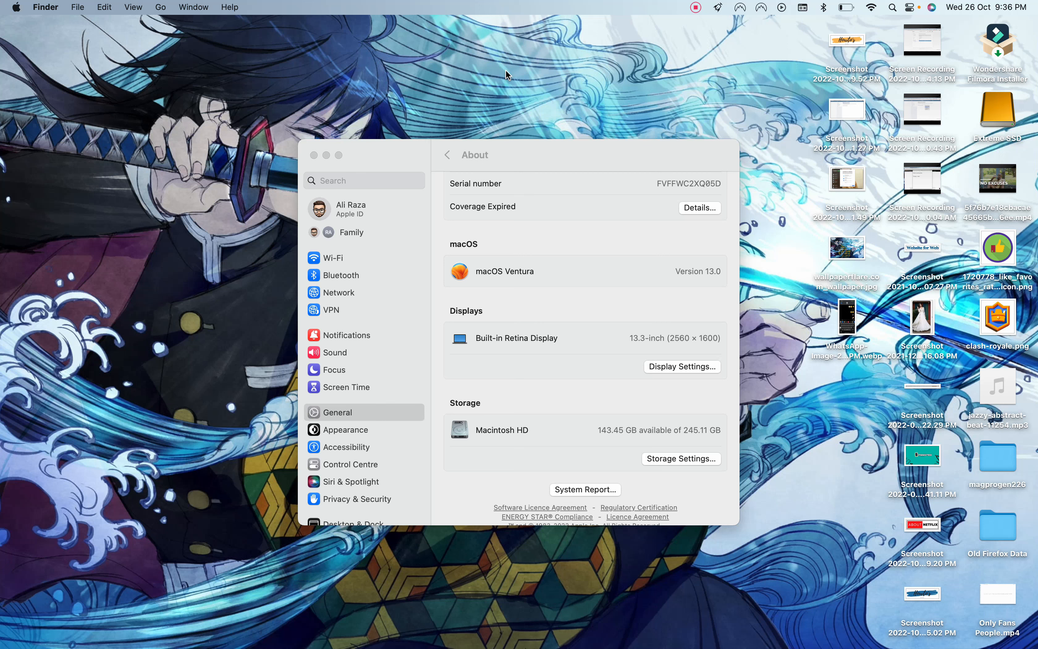
pyautogui.moveTo(515, 317)
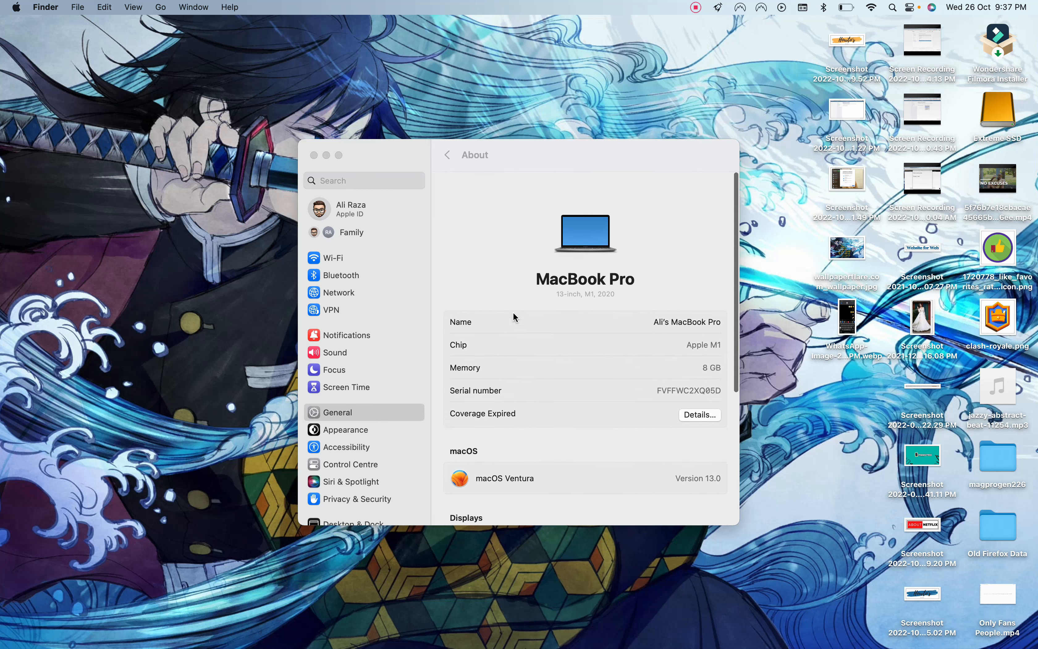
pyautogui.scroll(-3)
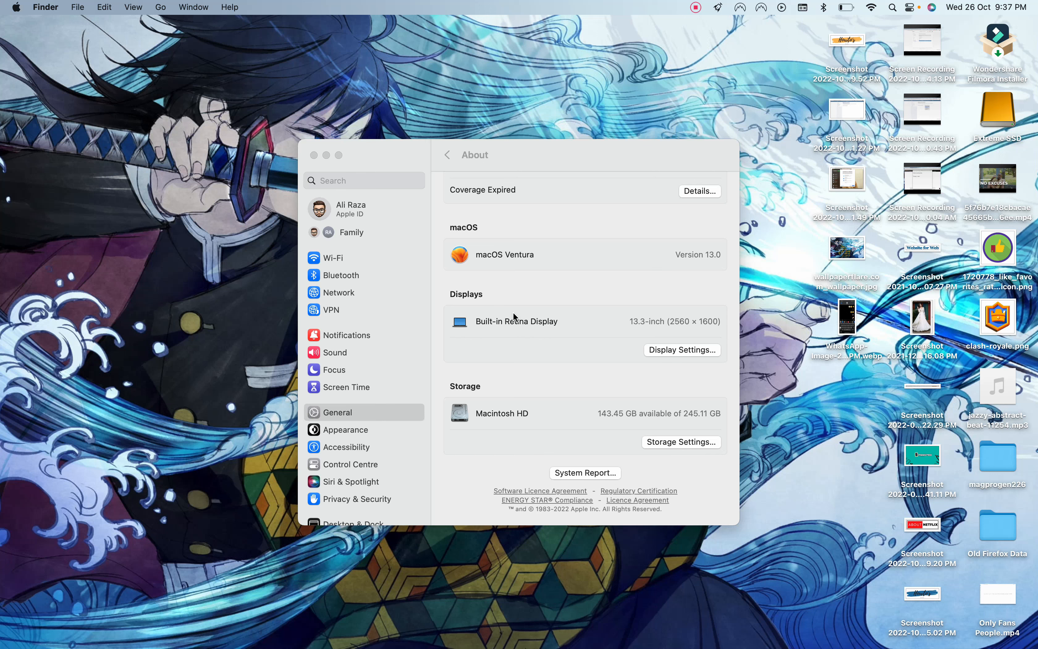
pyautogui.moveTo(623, 228)
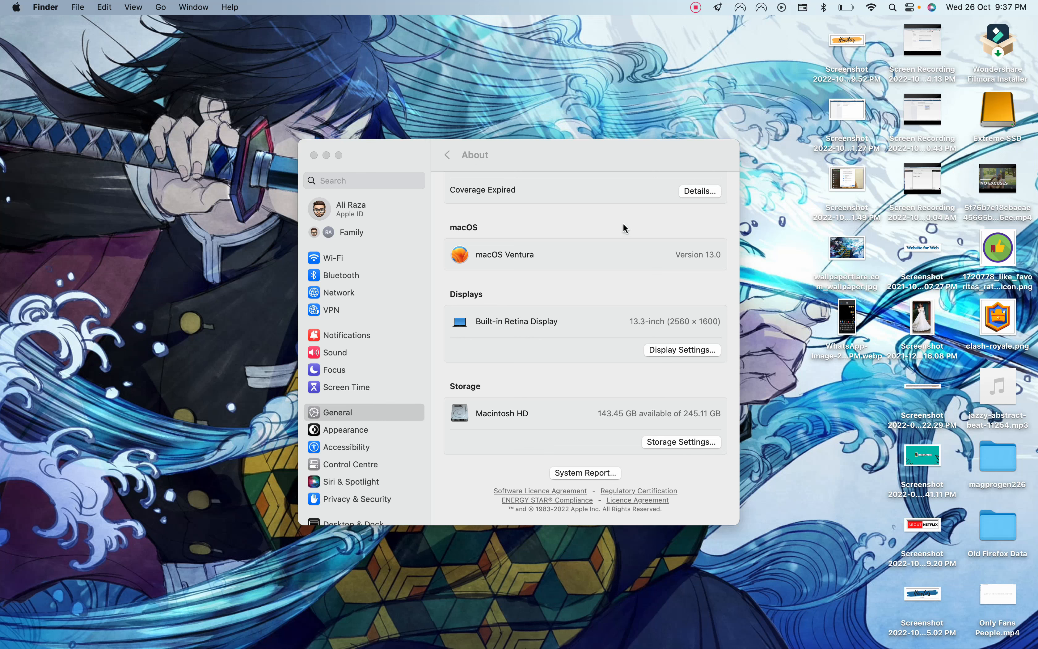